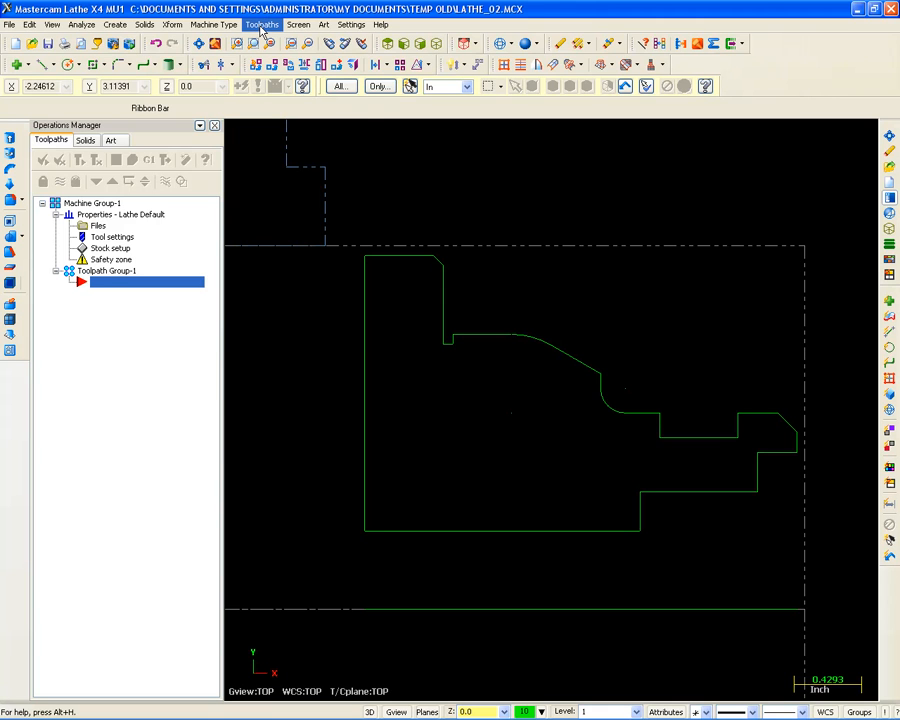
# - Start a face toolpath and define a new general turning tool with a CNMG-432 insert
pyautogui.click(256, 27)
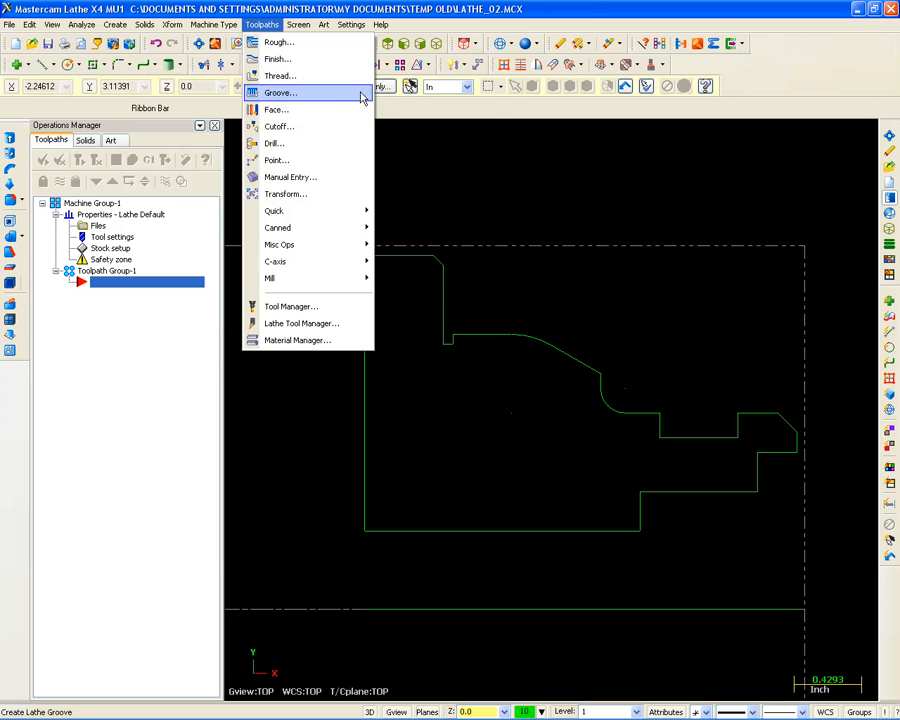
pyautogui.click(290, 93)
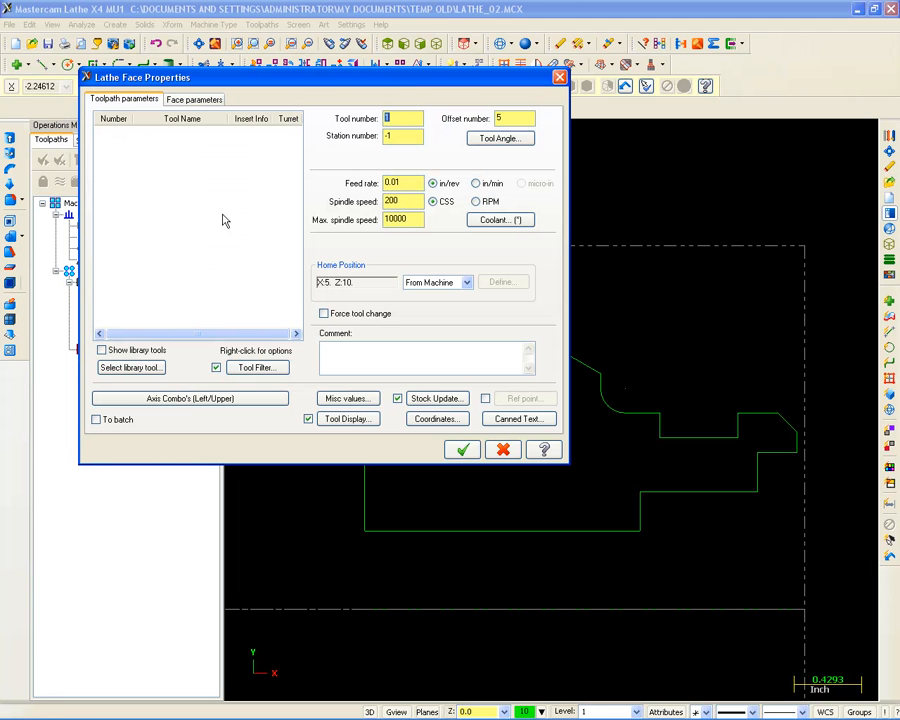
pyautogui.rightClick(224, 222)
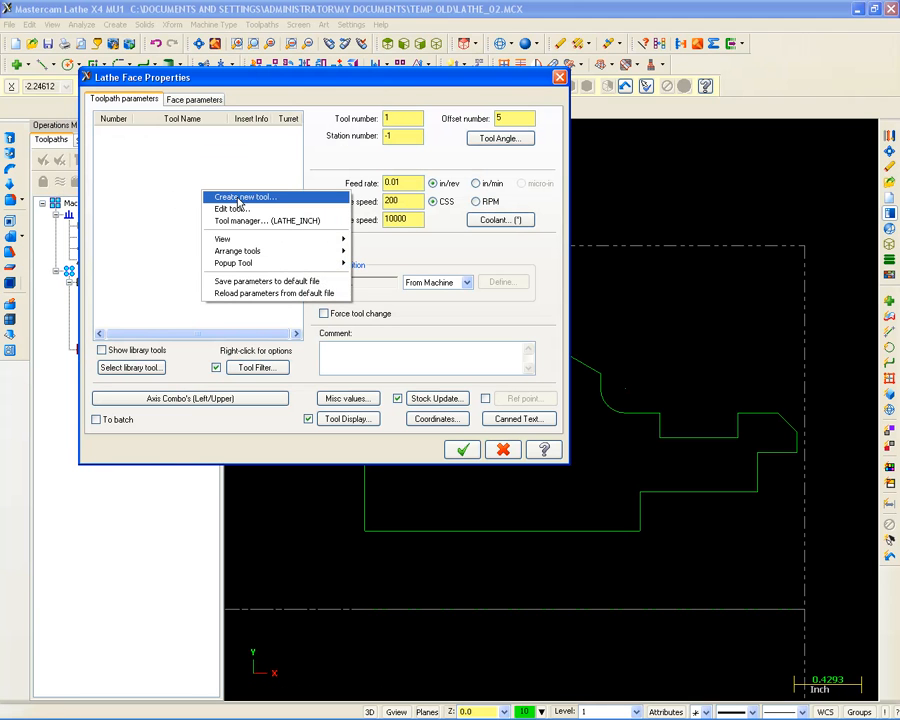
pyautogui.click(244, 196)
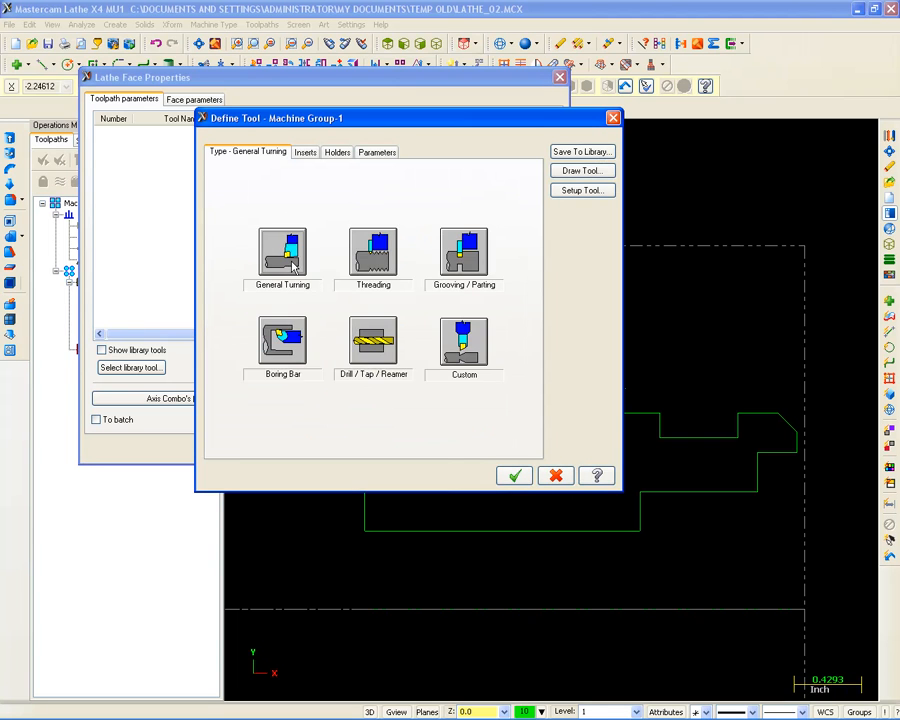
pyautogui.click(305, 152)
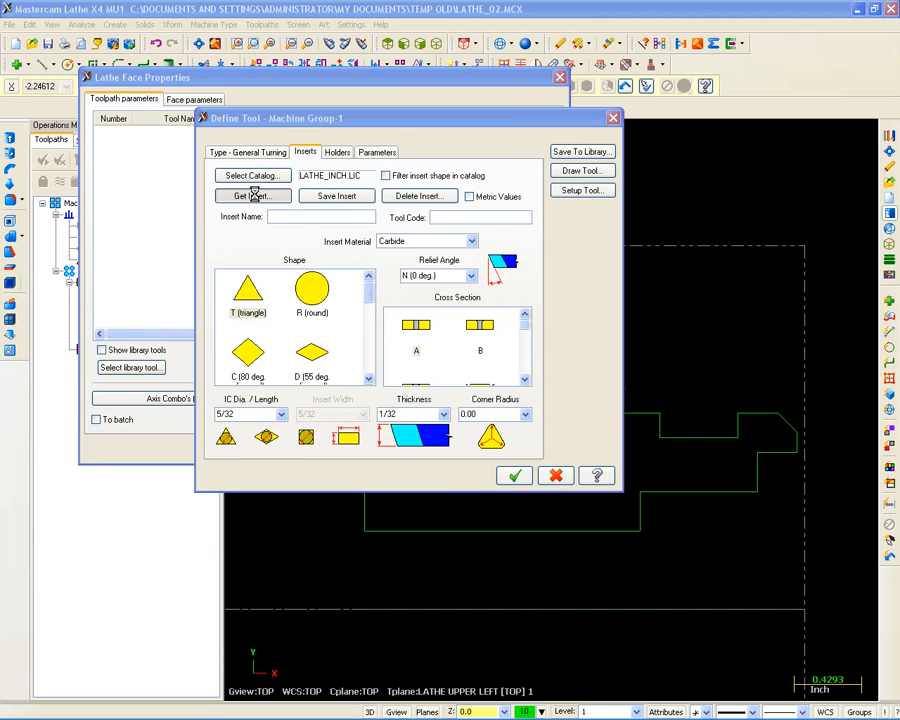
pyautogui.click(252, 195)
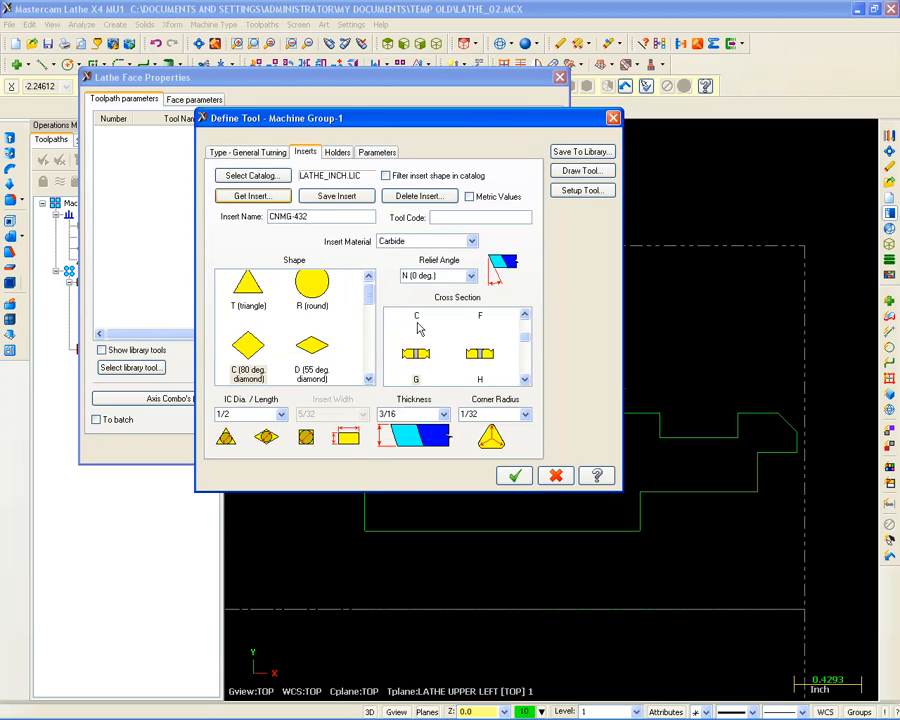
pyautogui.click(338, 151)
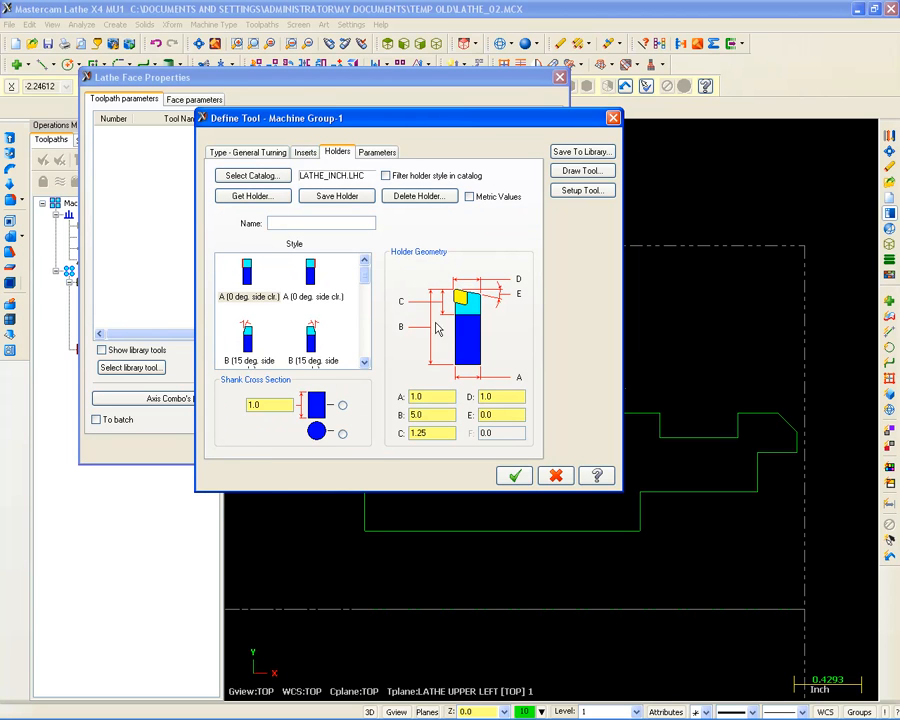
# - Name the new turning tool 'cnmg-432' on its Parameters tab
pyautogui.click(428, 396)
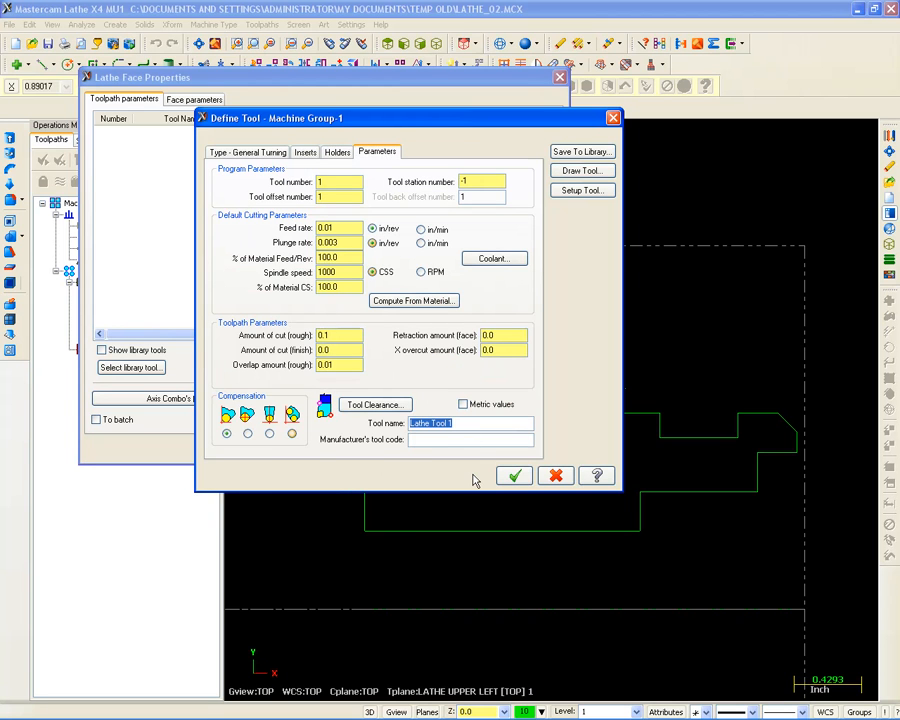
pyautogui.write('cri')
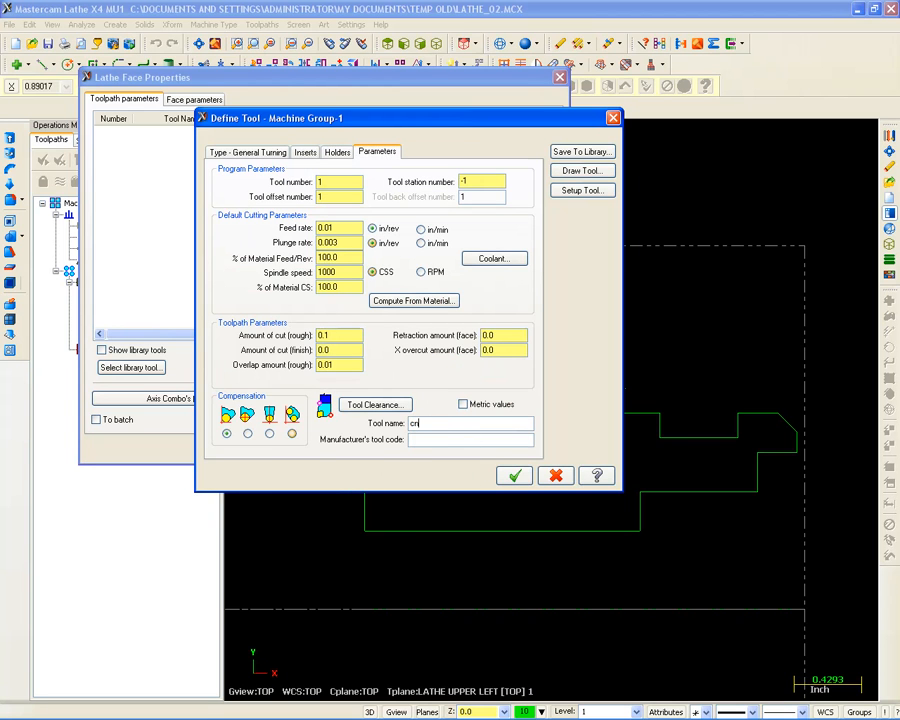
pyautogui.write('nmg-')
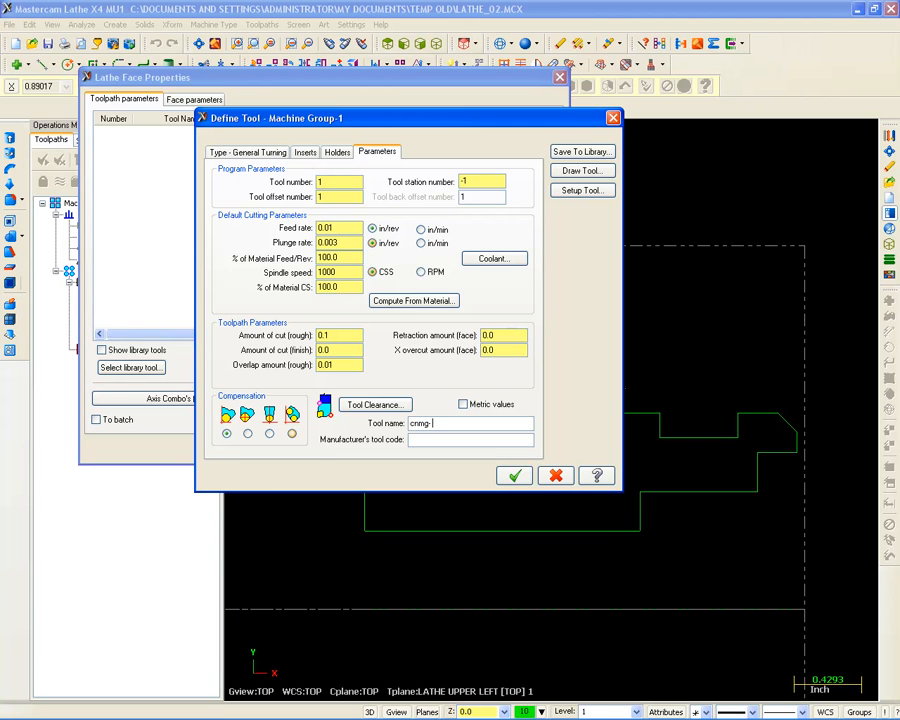
pyautogui.write('4')
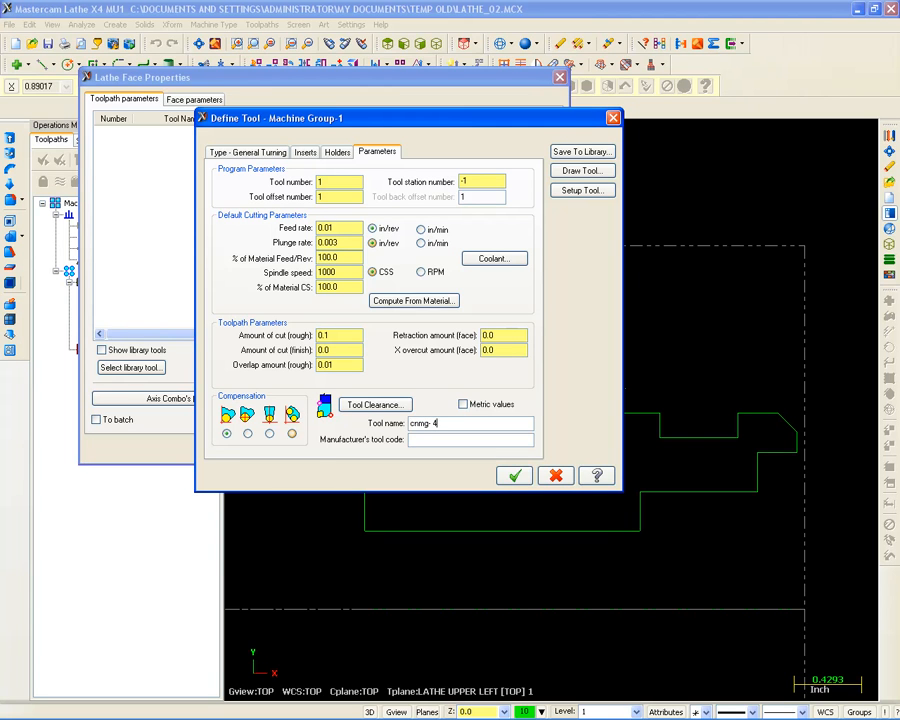
pyautogui.write('3')
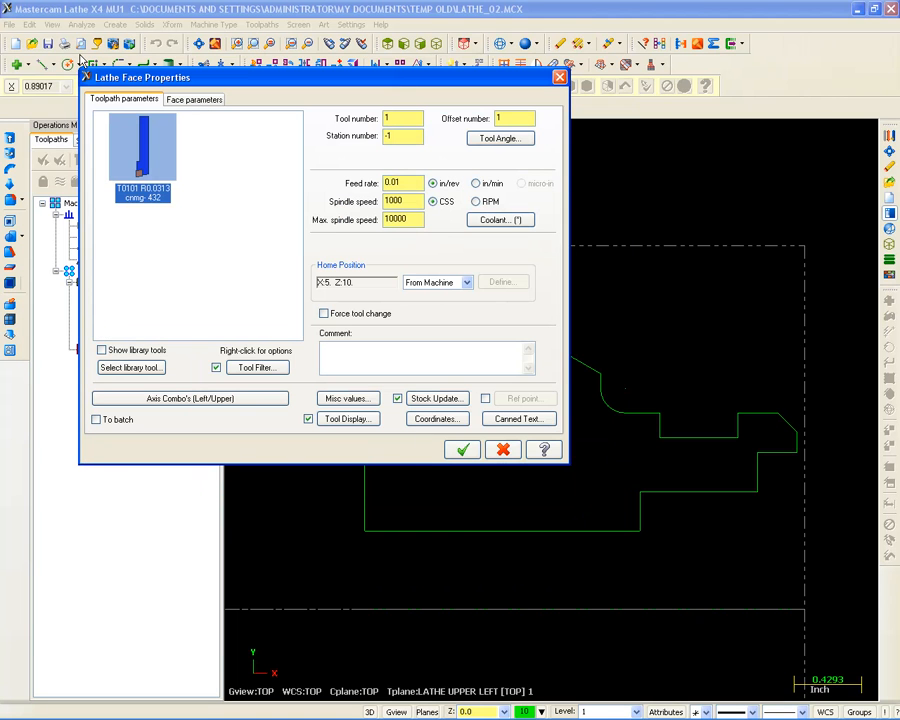
# - Accept the Lathe Face settings to generate the face toolpath with tool T0101
pyautogui.click(462, 449)
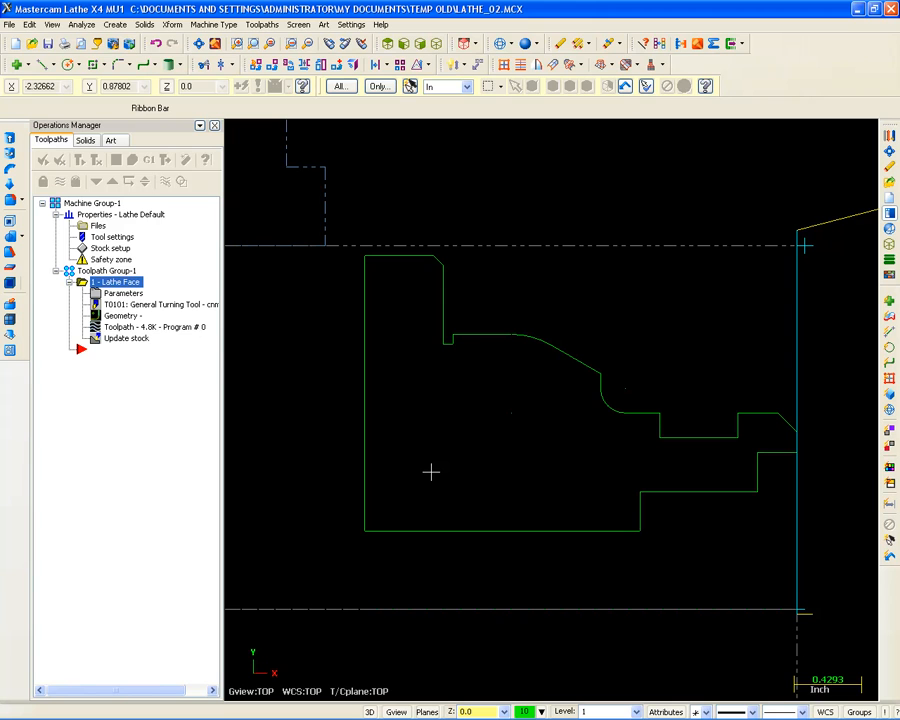
pyautogui.moveTo(391, 301)
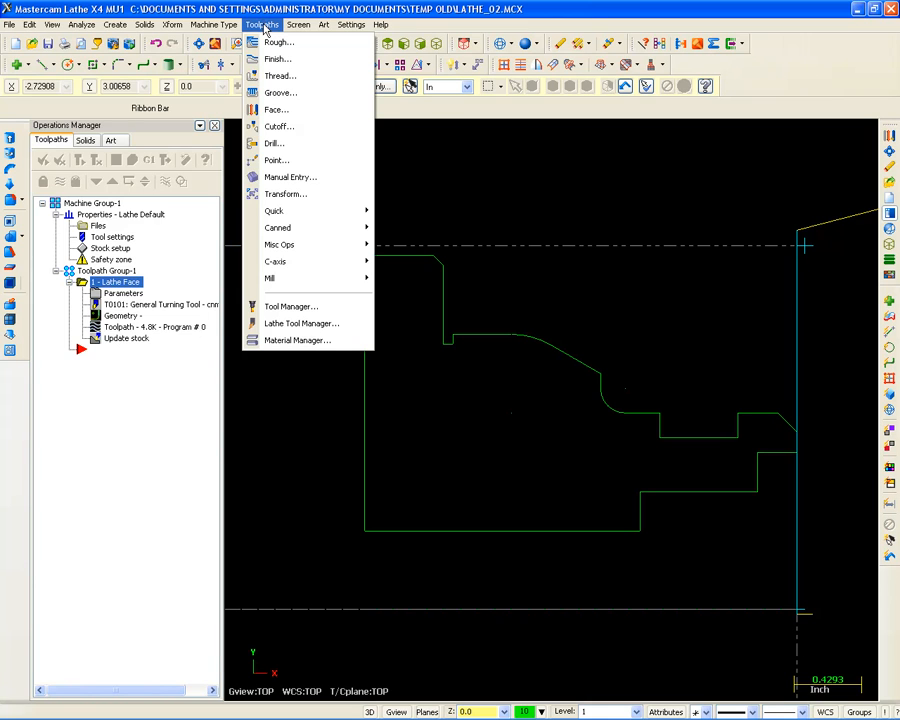
pyautogui.moveTo(300, 323)
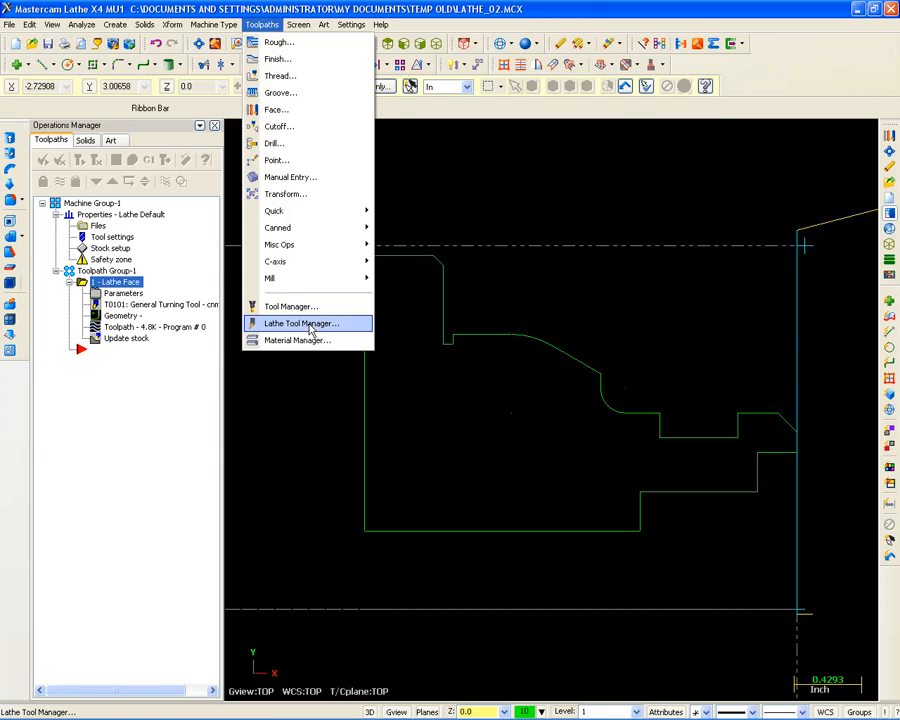
# - Create a new DAVE.TOOLS library holding tool T0101 and close the tool manager
pyautogui.click(300, 323)
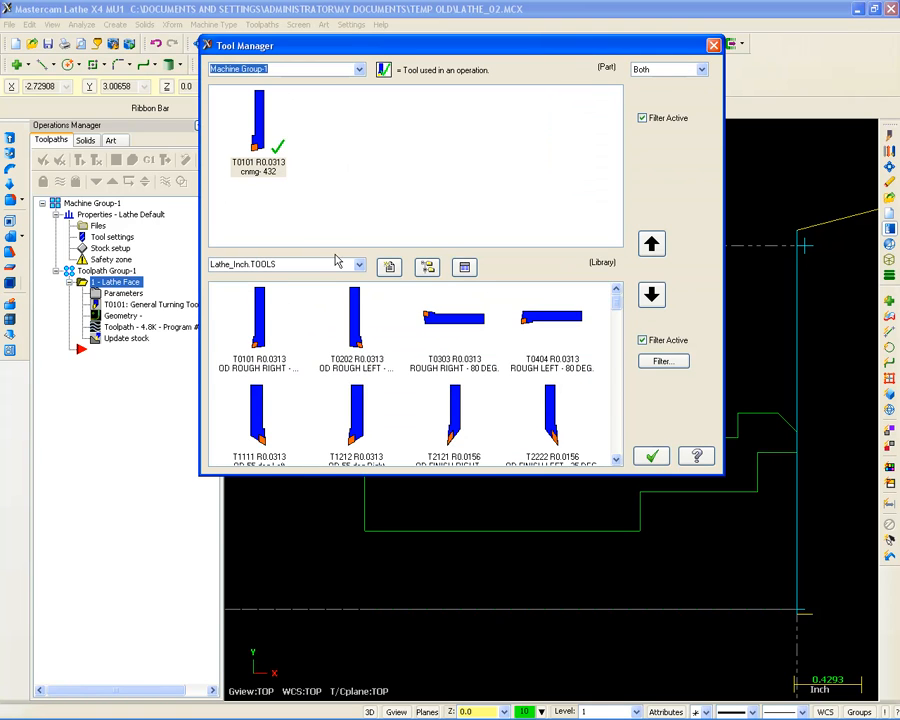
pyautogui.moveTo(388, 267)
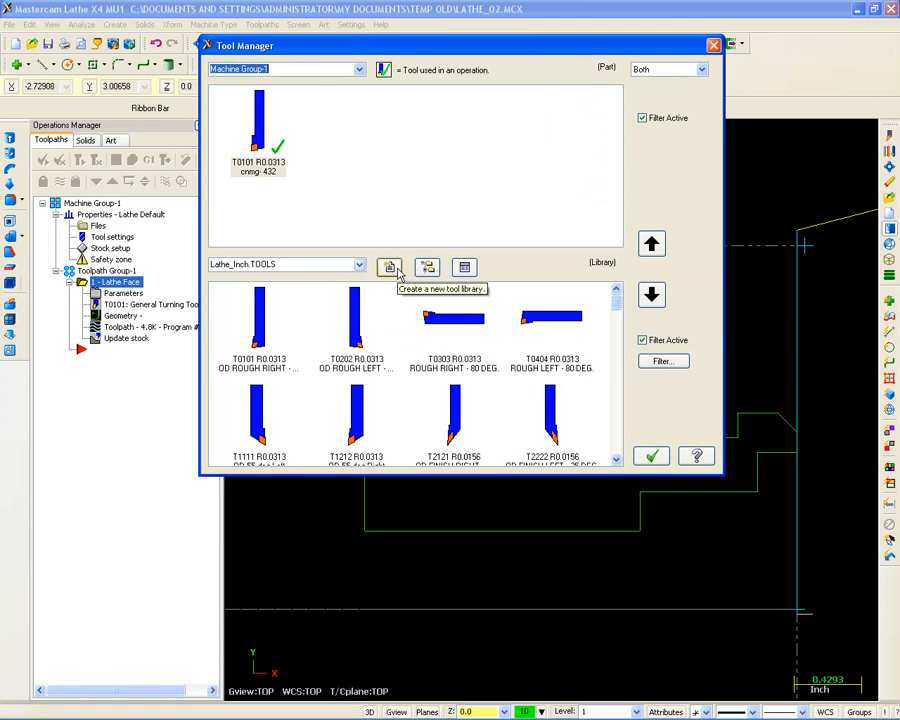
pyautogui.click(389, 266)
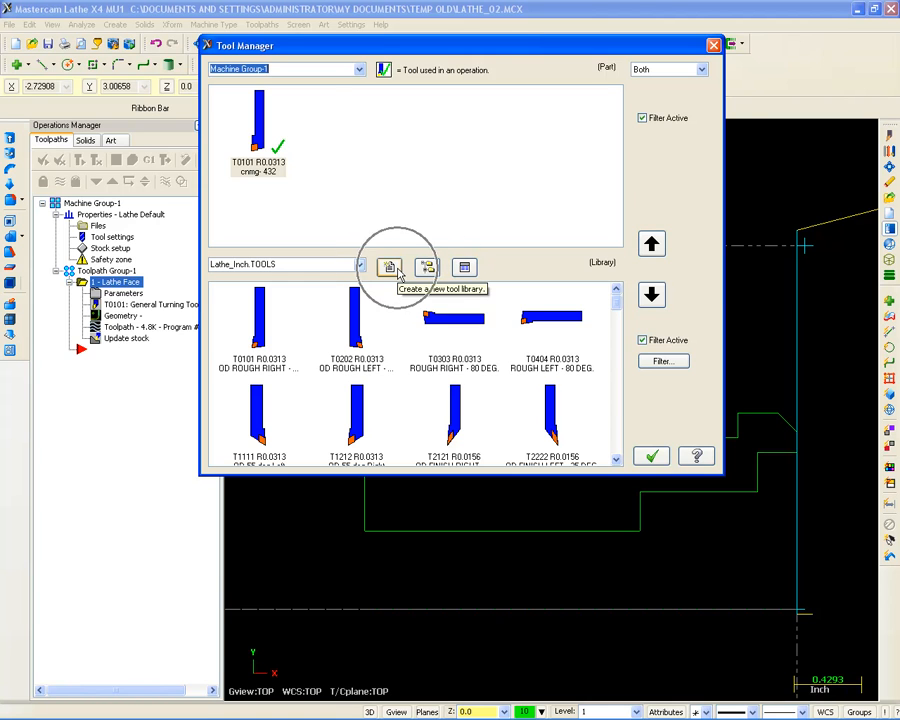
pyautogui.click(388, 267)
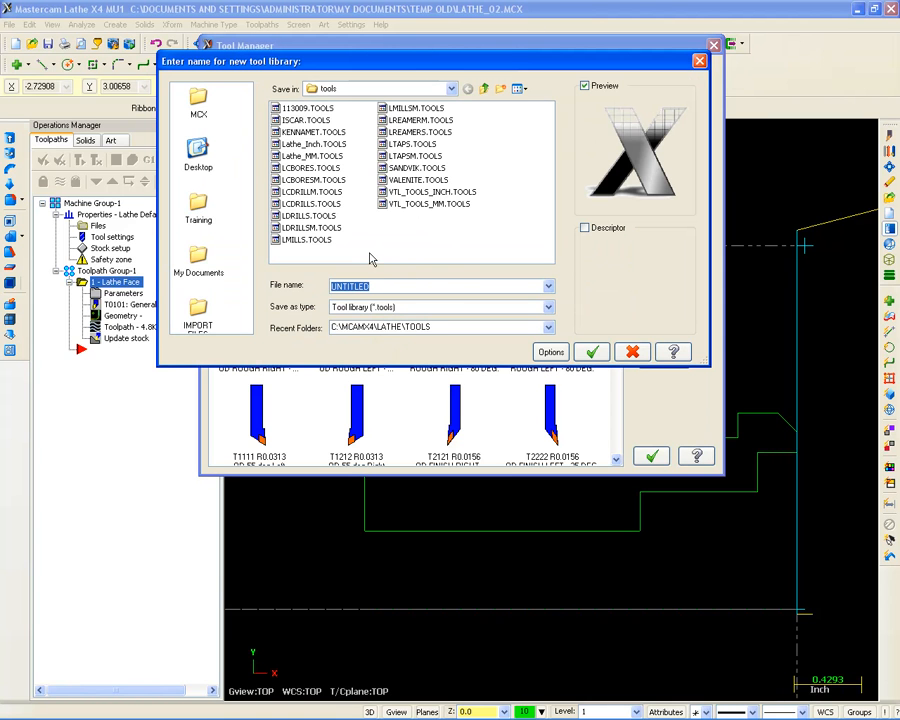
pyautogui.write('dave')
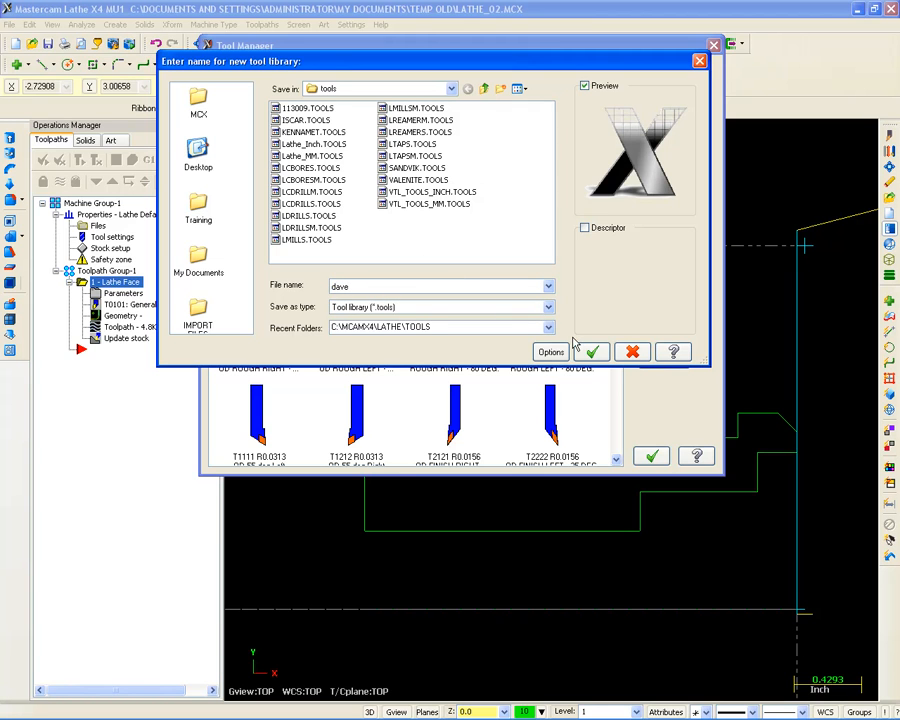
pyautogui.click(591, 351)
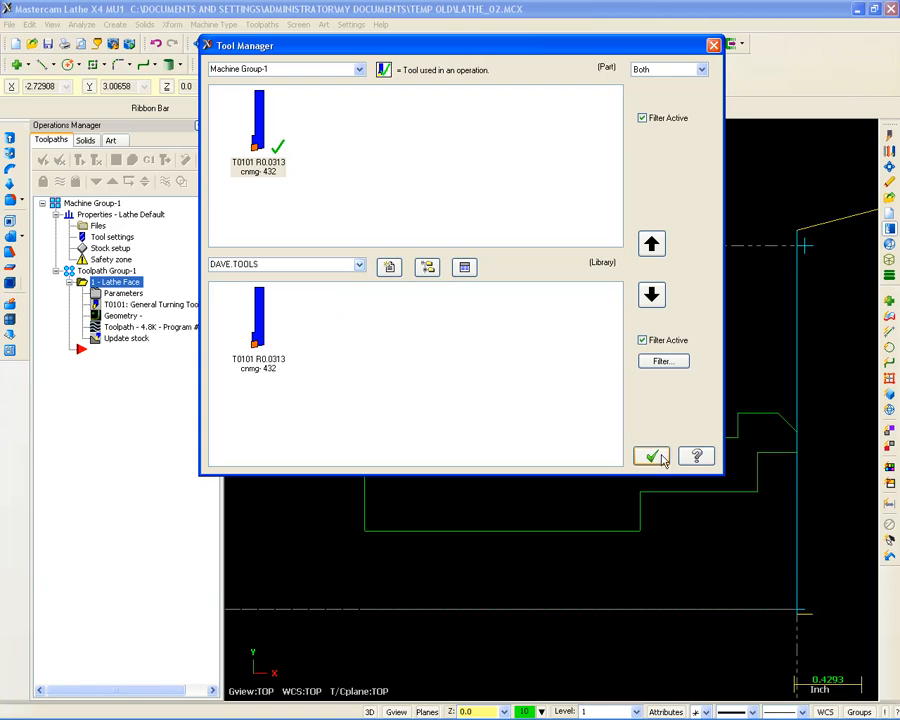
pyautogui.click(651, 455)
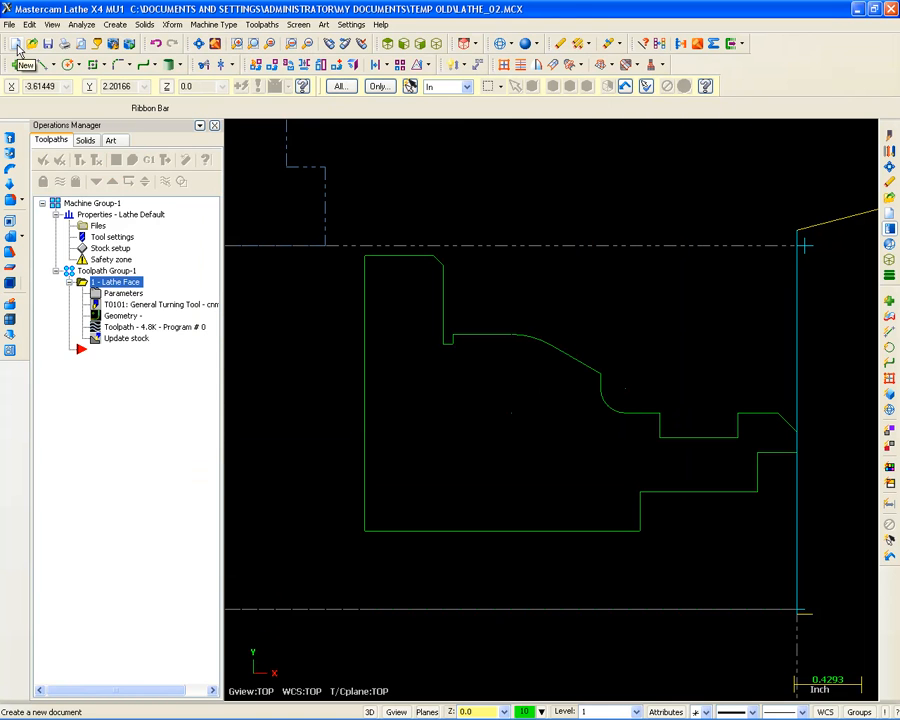
# - Start a new file, discard changes, and begin drawing the stepped part profile
pyautogui.click(27, 44)
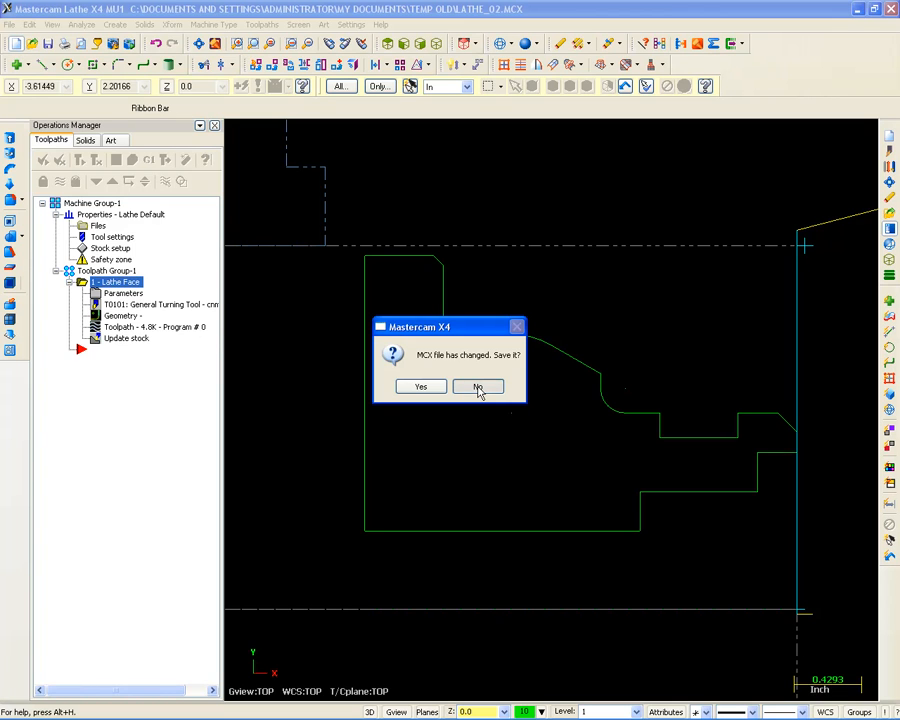
pyautogui.click(477, 386)
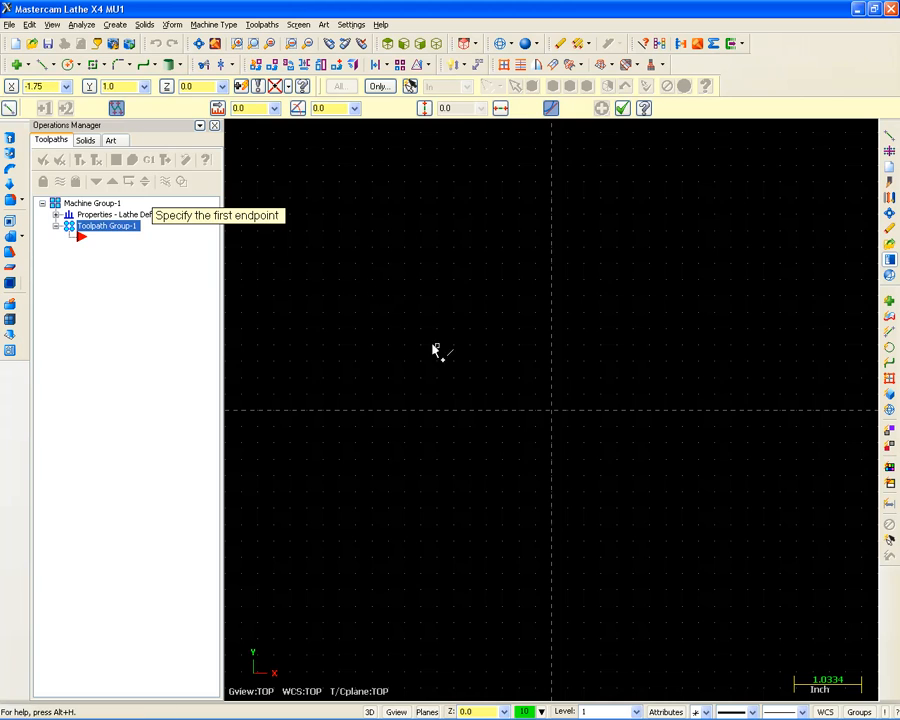
pyautogui.click(551, 299)
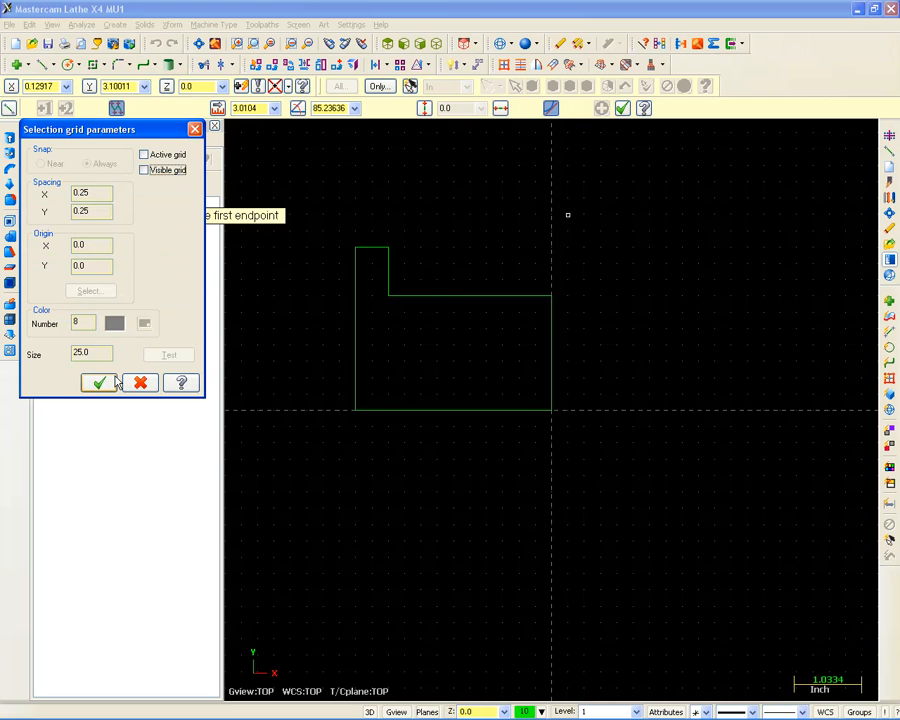
pyautogui.click(96, 383)
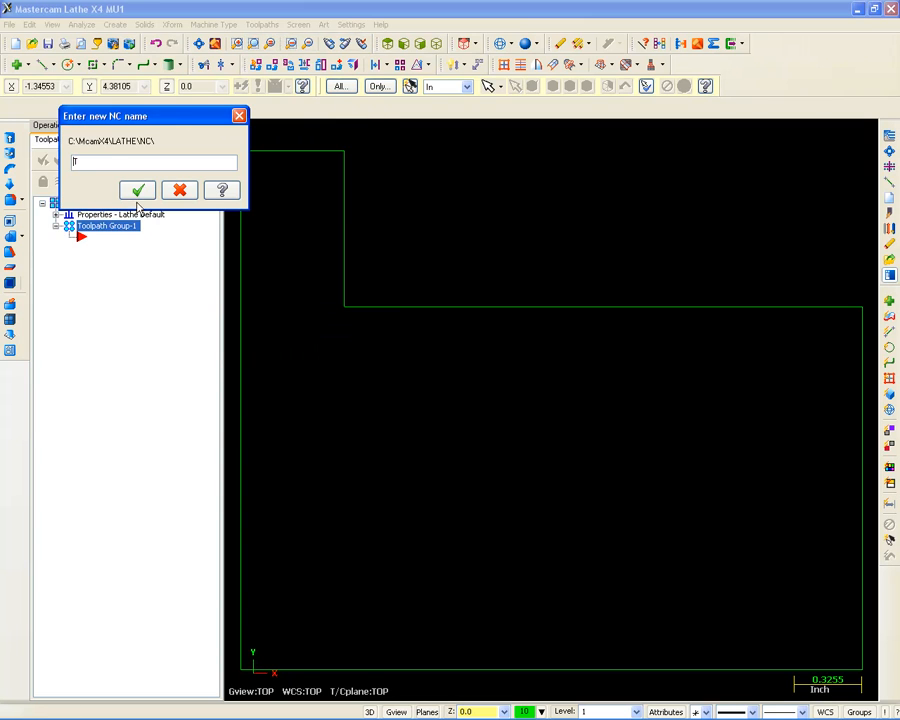
# - Rough the chained profile using tool T0101 from the DAVE.TOOLS library
pyautogui.click(138, 190)
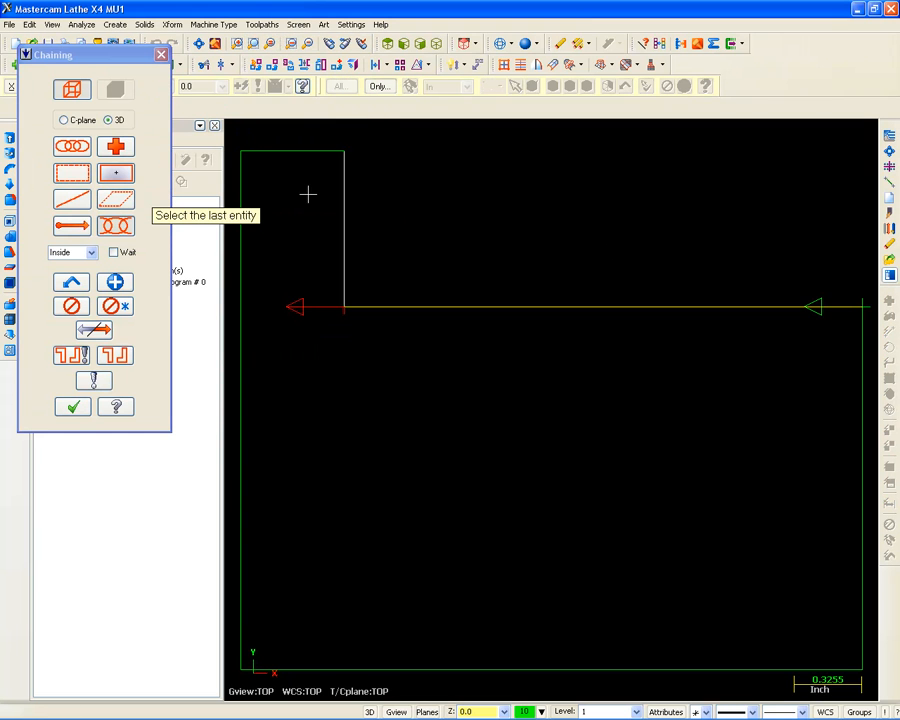
pyautogui.click(72, 406)
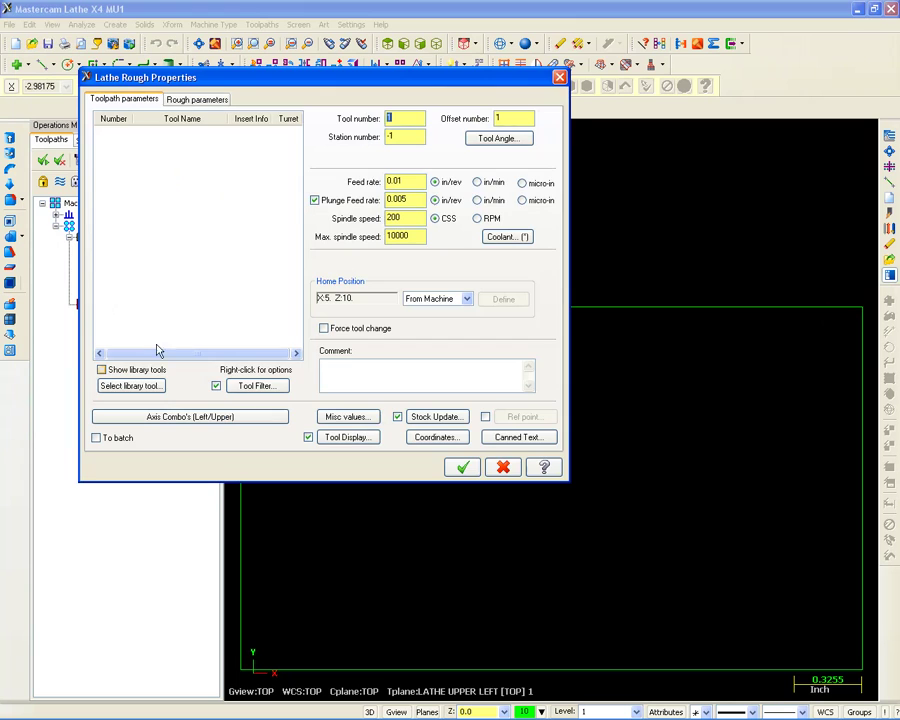
pyautogui.click(131, 385)
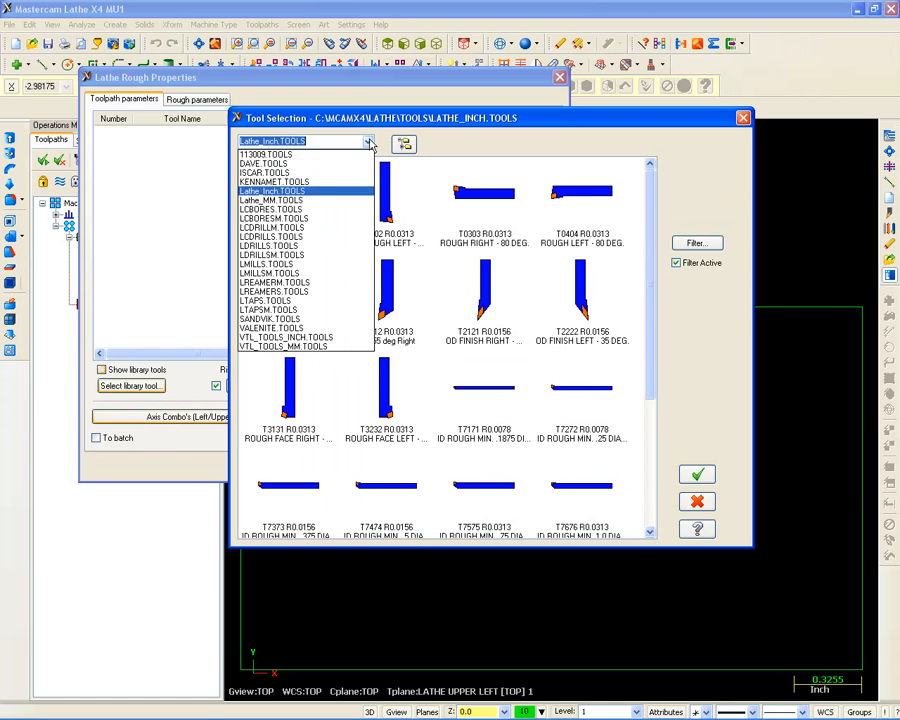
pyautogui.click(263, 163)
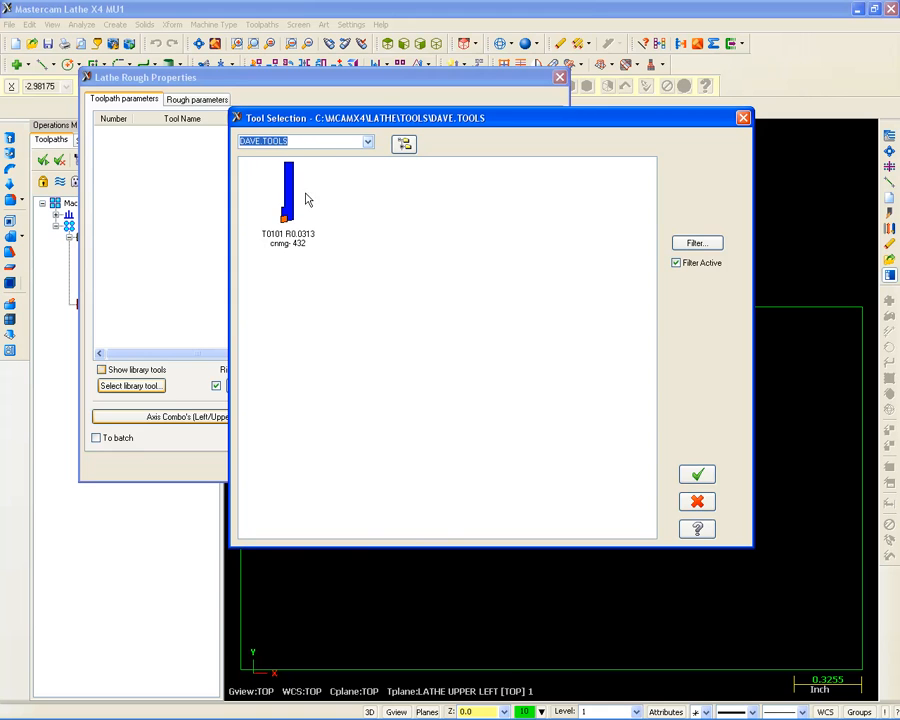
pyautogui.click(697, 473)
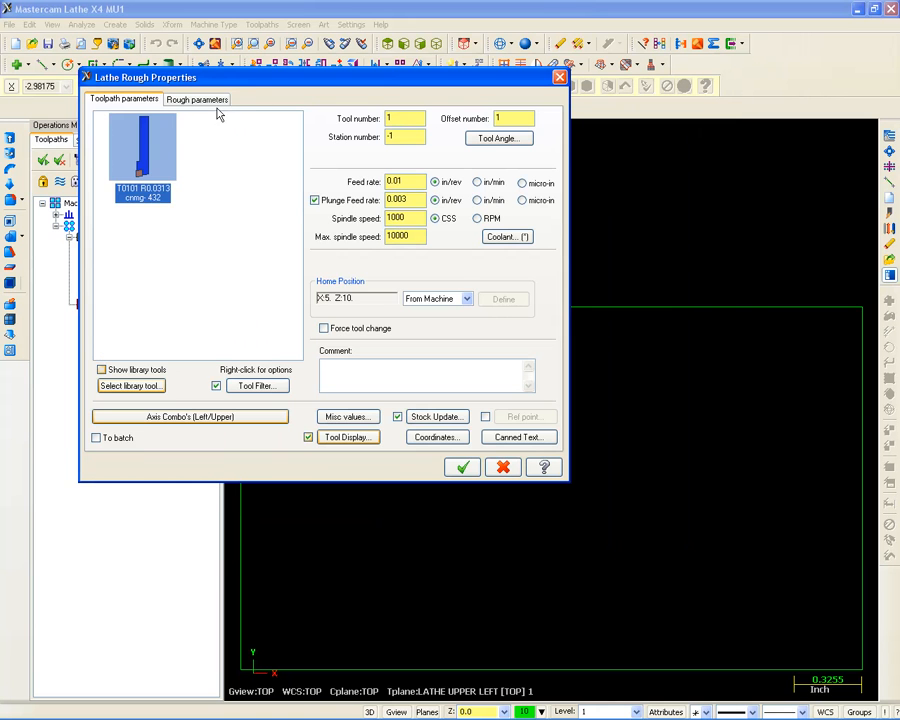
pyautogui.click(462, 466)
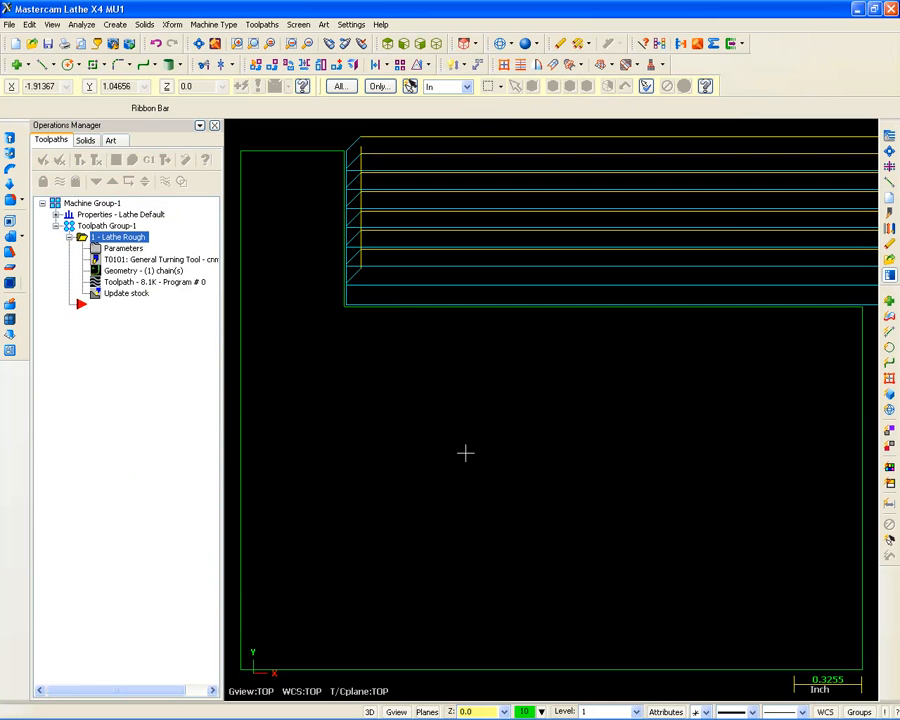
pyautogui.moveTo(817, 206)
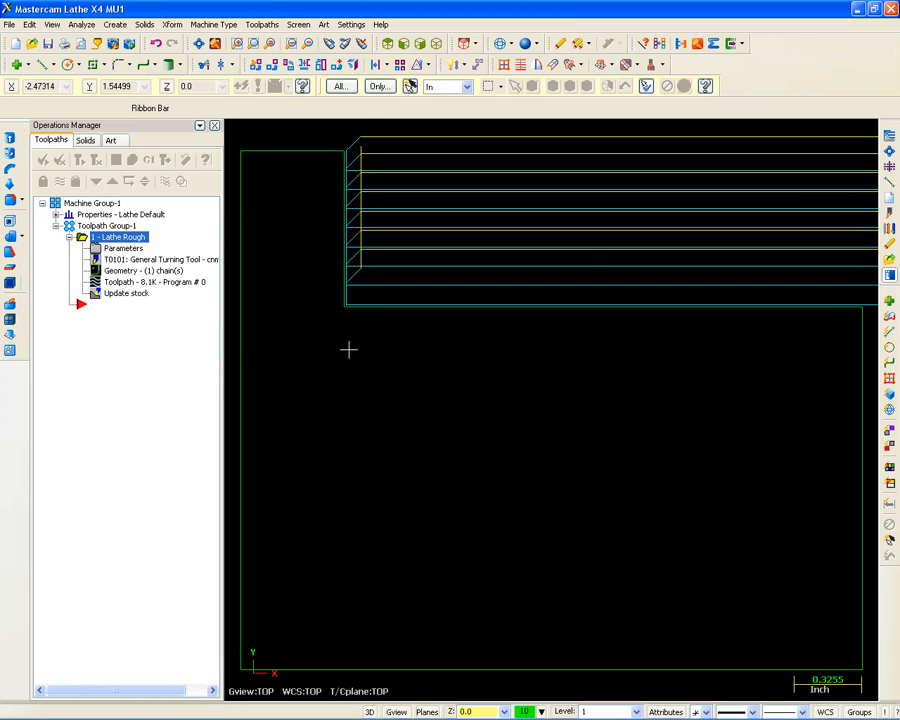
# - Start a Lathe Finish toolpath on the chained profile and pick a catalog insert
pyautogui.click(266, 17)
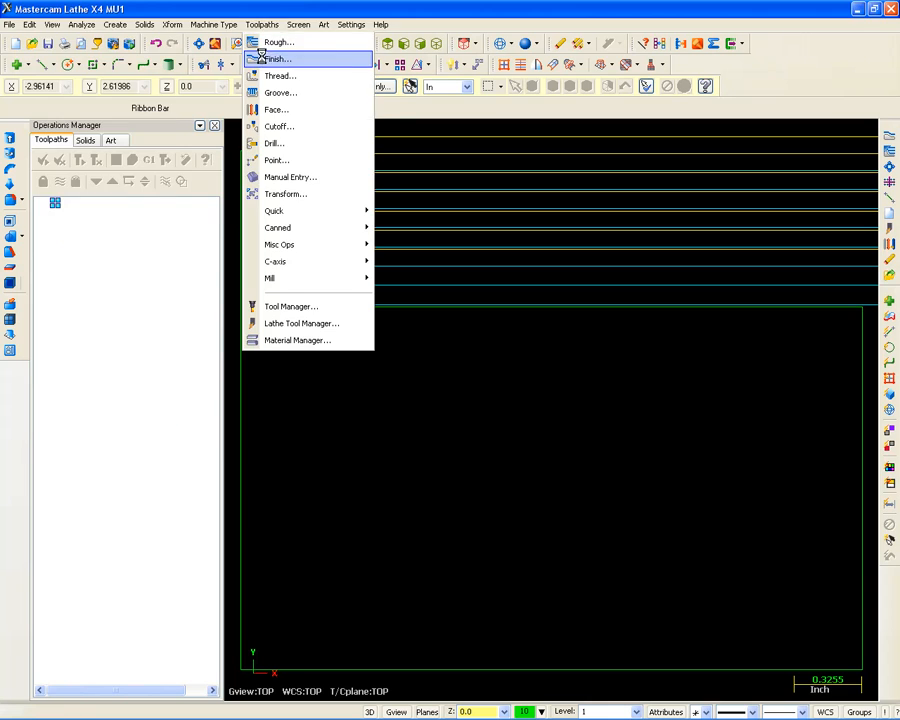
pyautogui.click(294, 64)
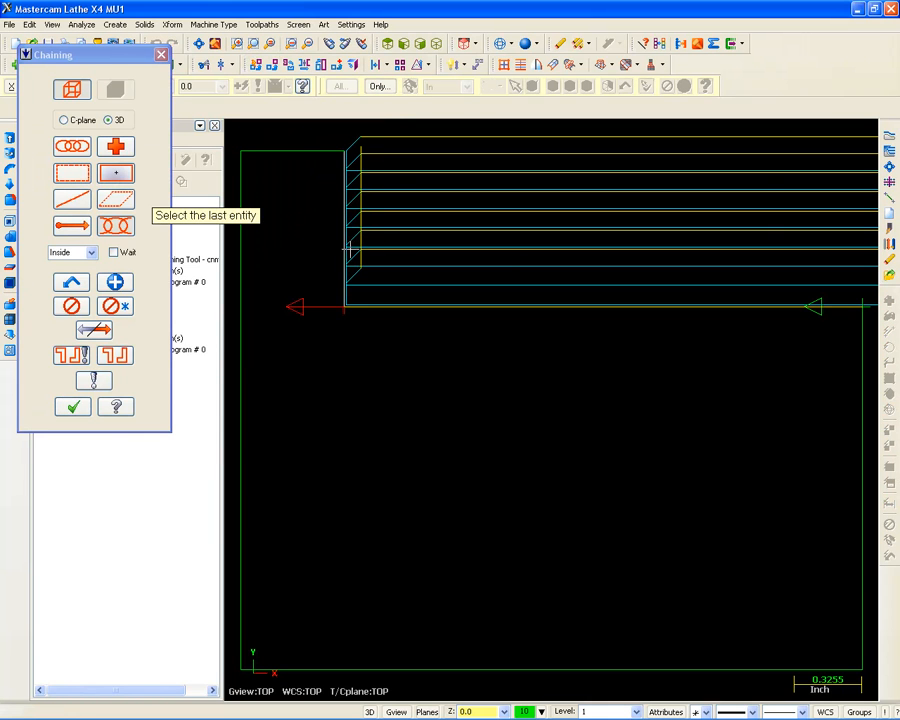
pyautogui.click(72, 405)
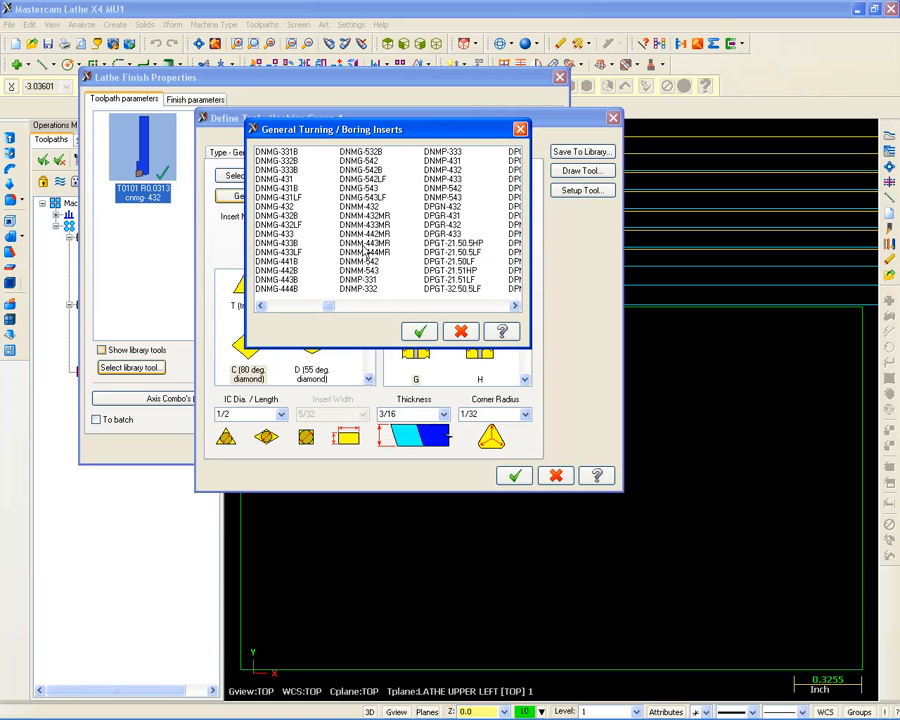
pyautogui.click(450, 161)
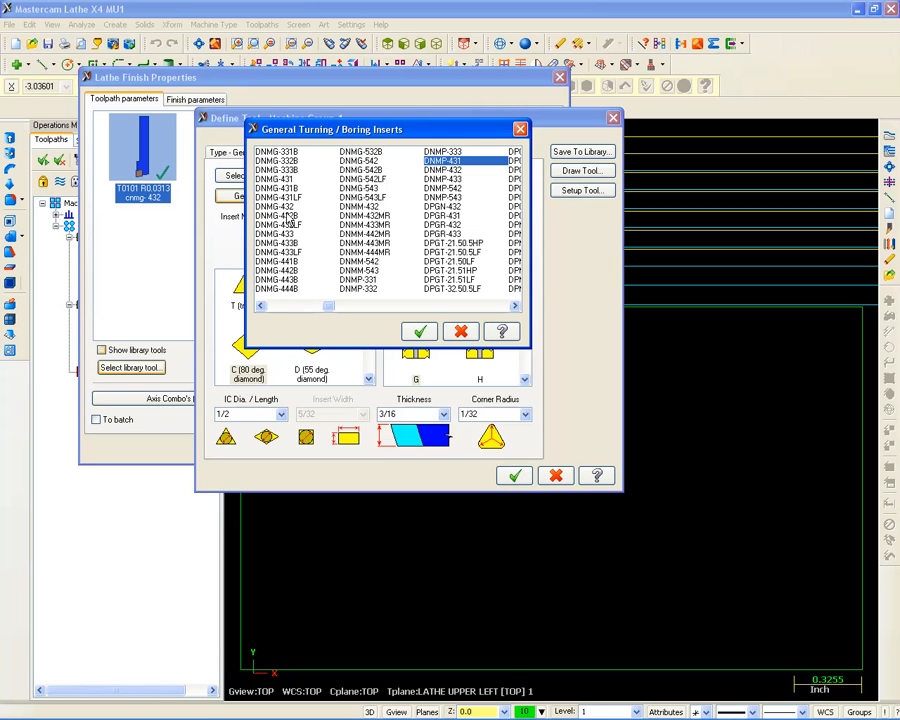
pyautogui.click(277, 187)
pyautogui.write('7')
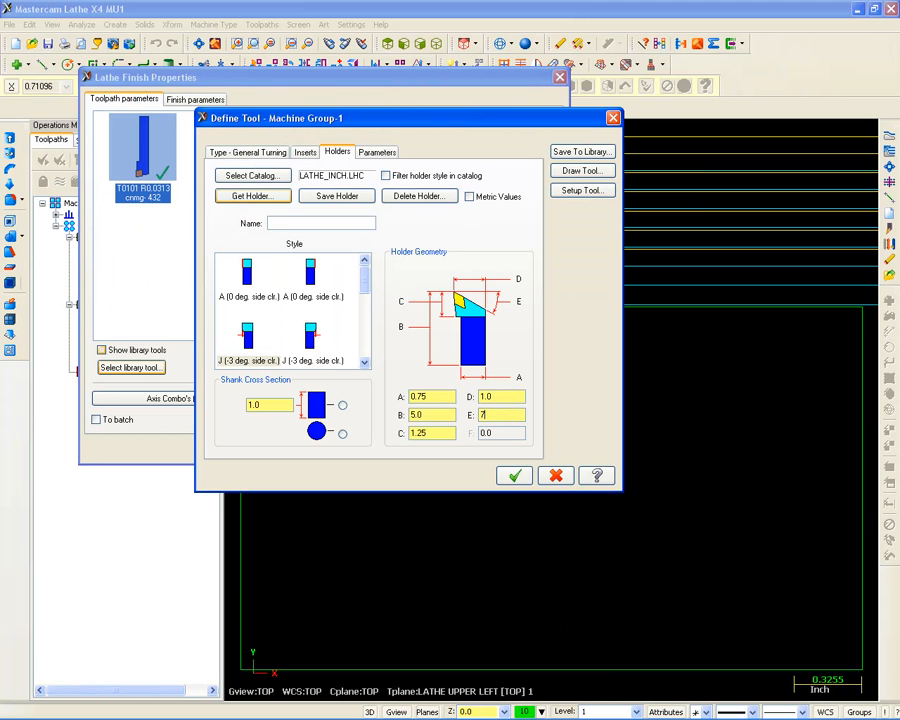
# - Set holder dimension E to 27 and accept the Lathe Finish settings
pyautogui.write('27')
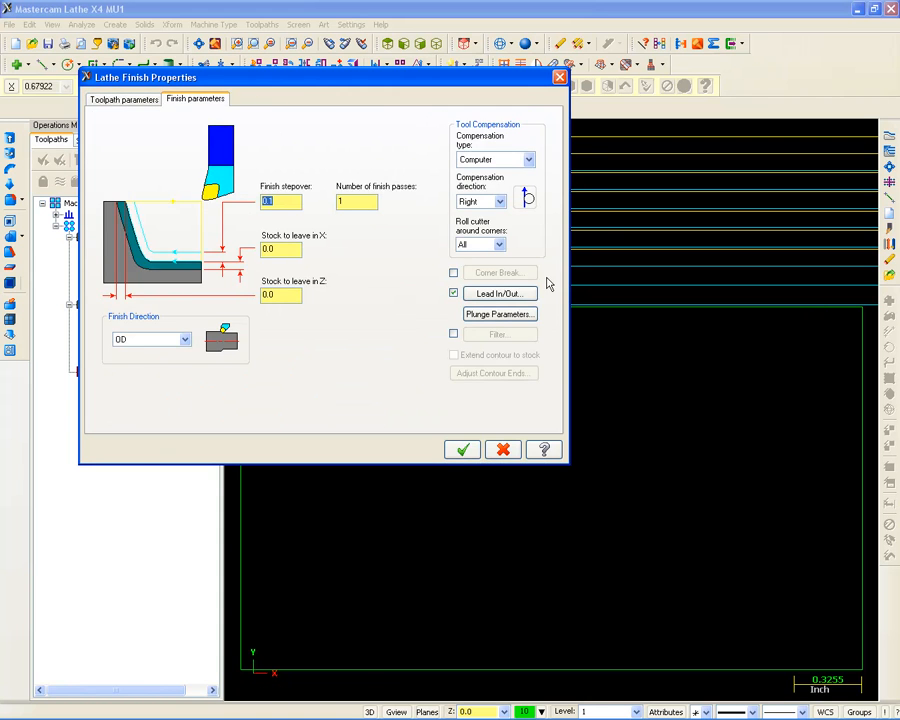
pyautogui.click(462, 449)
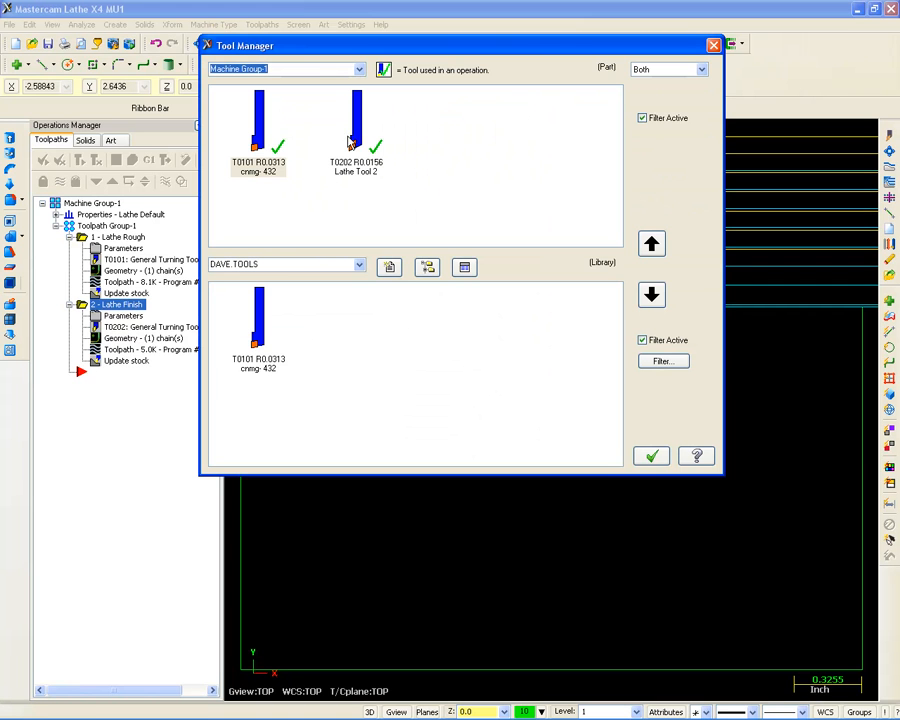
# - Reopen finishing tool T0202's definition and rename it DNMG-431
pyautogui.click(652, 456)
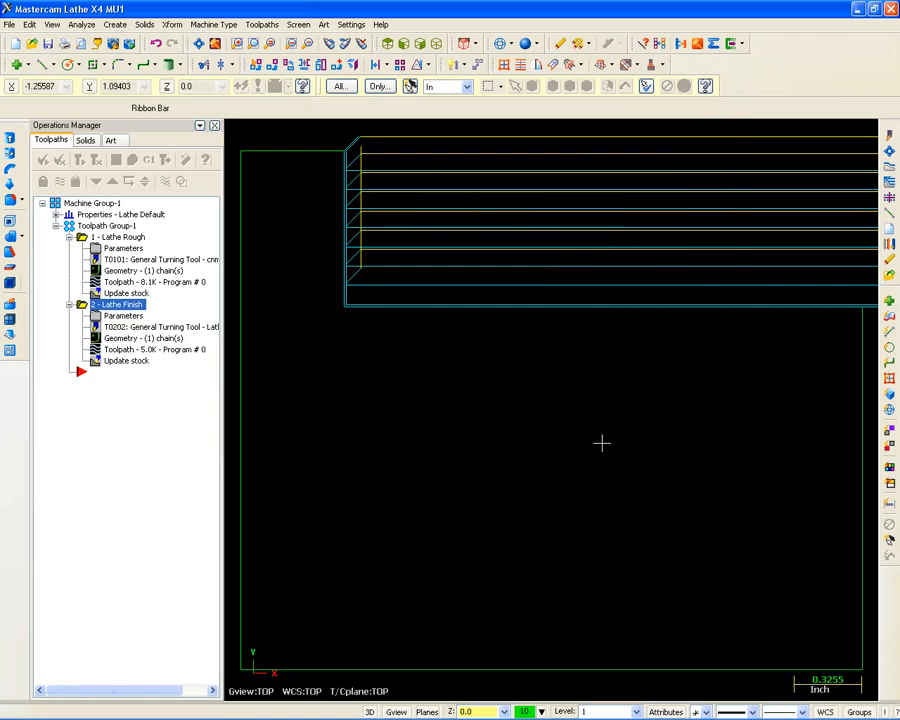
pyautogui.doubleClick(120, 315)
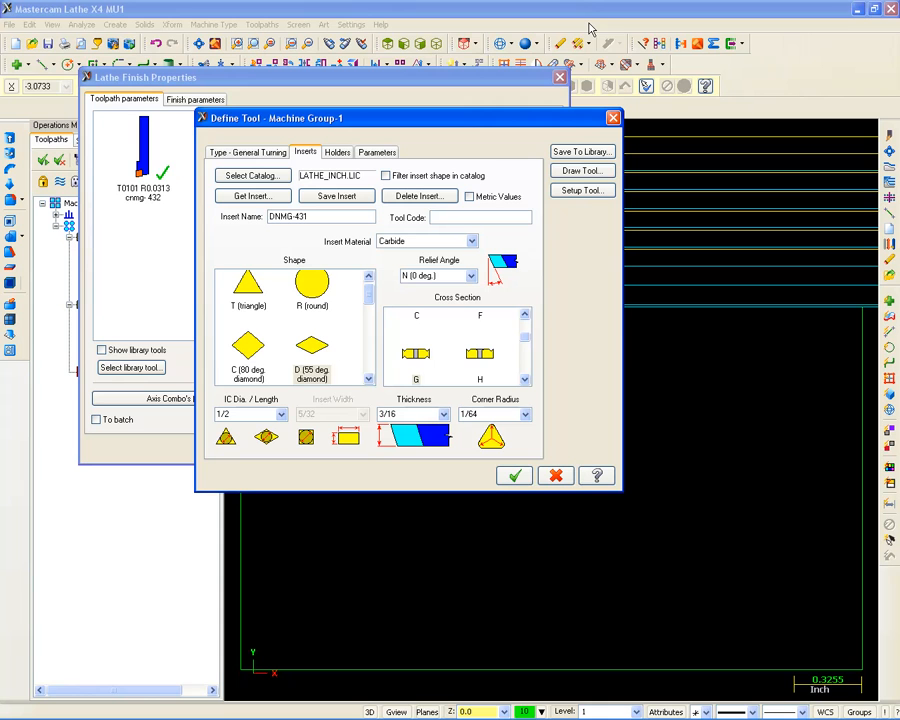
pyautogui.moveTo(400, 135)
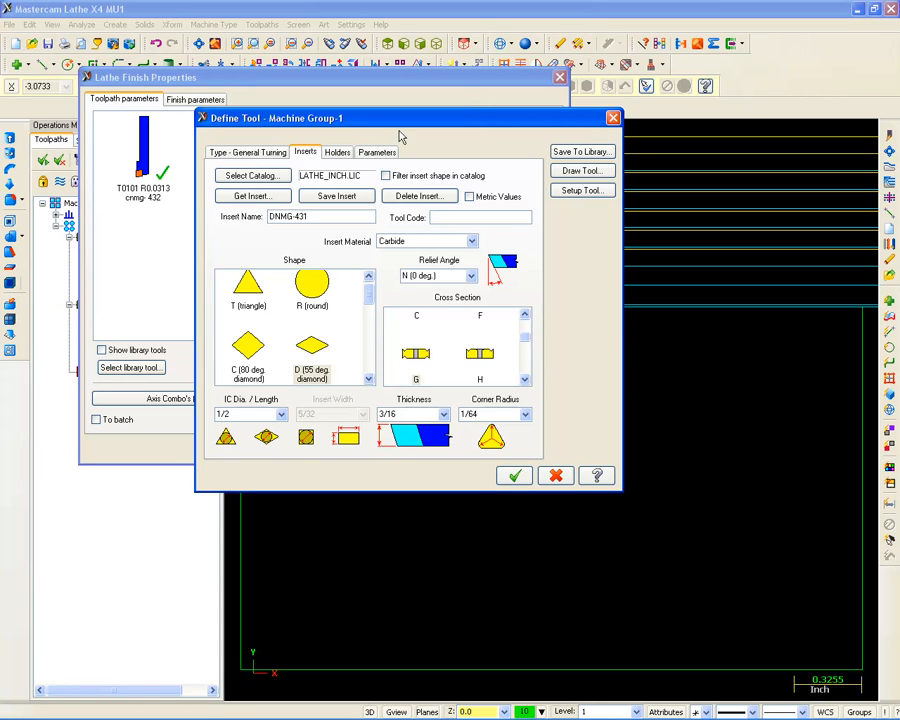
pyautogui.click(376, 151)
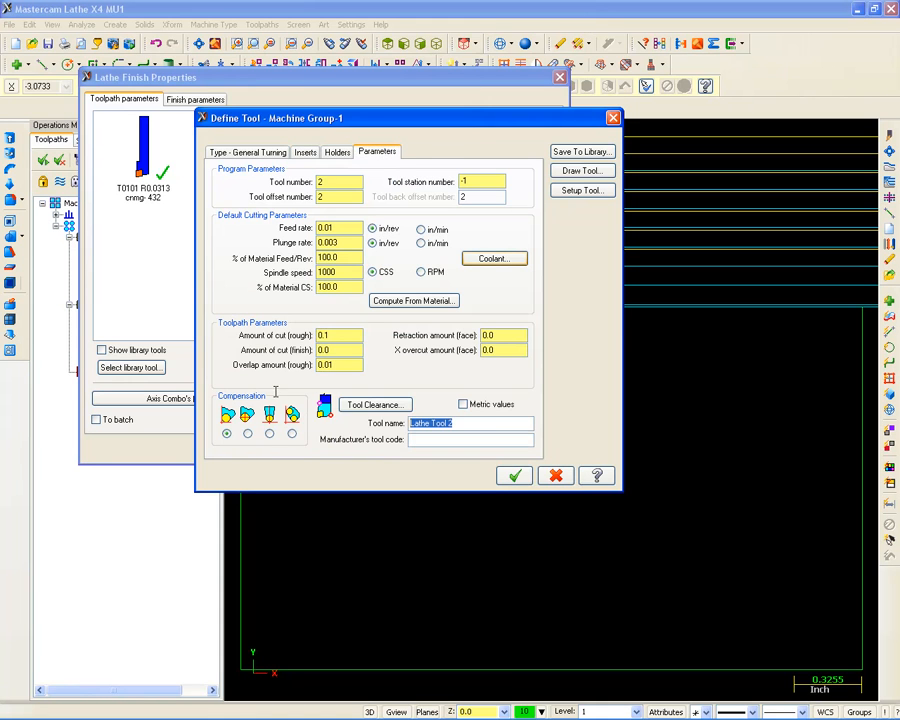
pyautogui.write('DNMG')
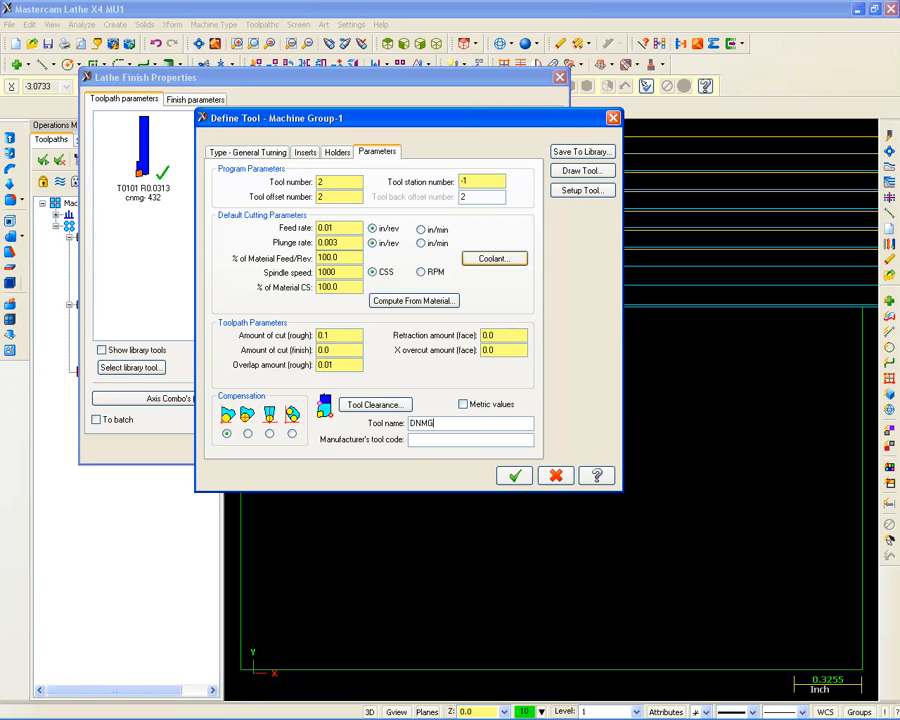
pyautogui.write('-431')
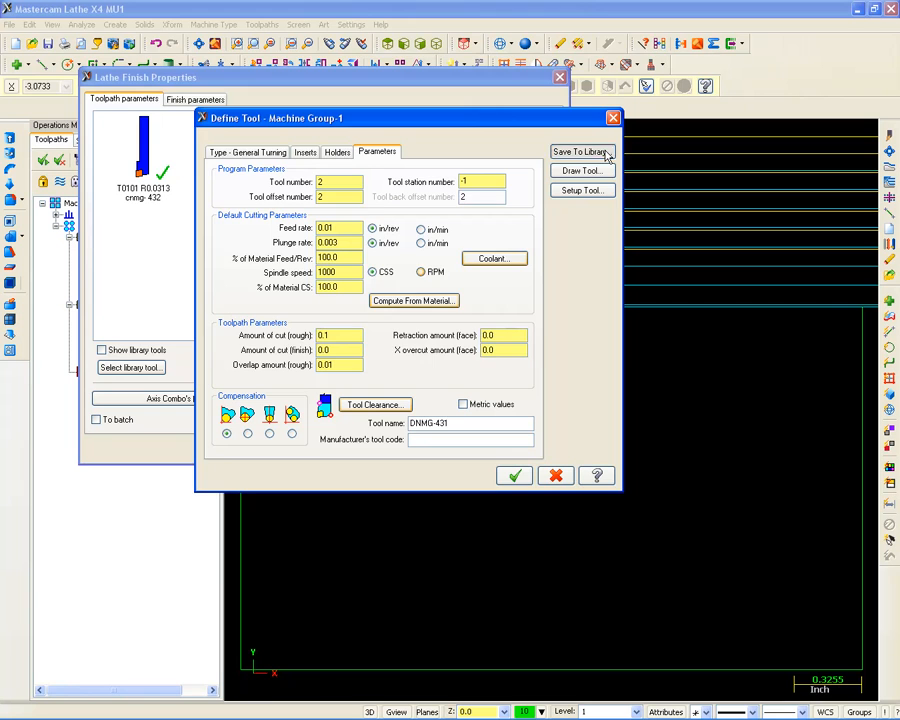
# - Save tool T0202 DNMG-431 into DAVE.TOOLS alongside T0101, then close the Tool Manager
pyautogui.click(580, 151)
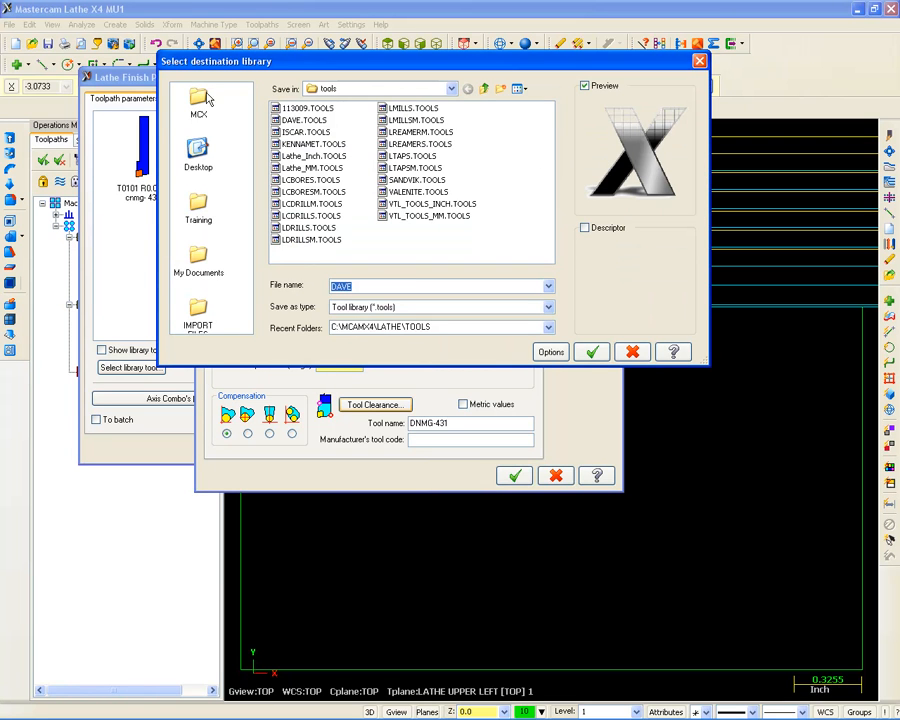
pyautogui.moveTo(337, 113)
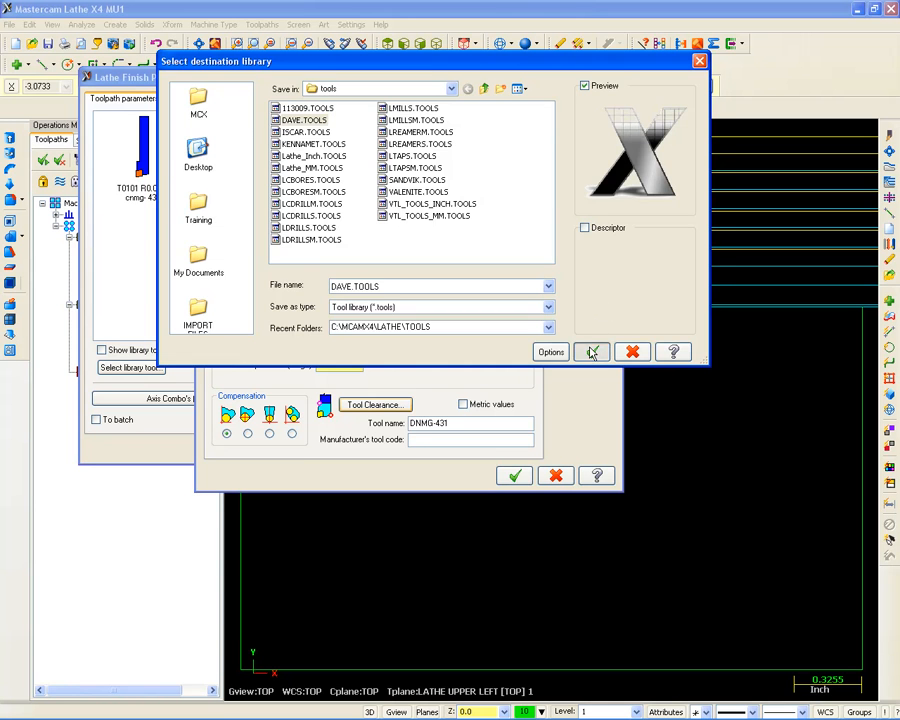
pyautogui.click(591, 352)
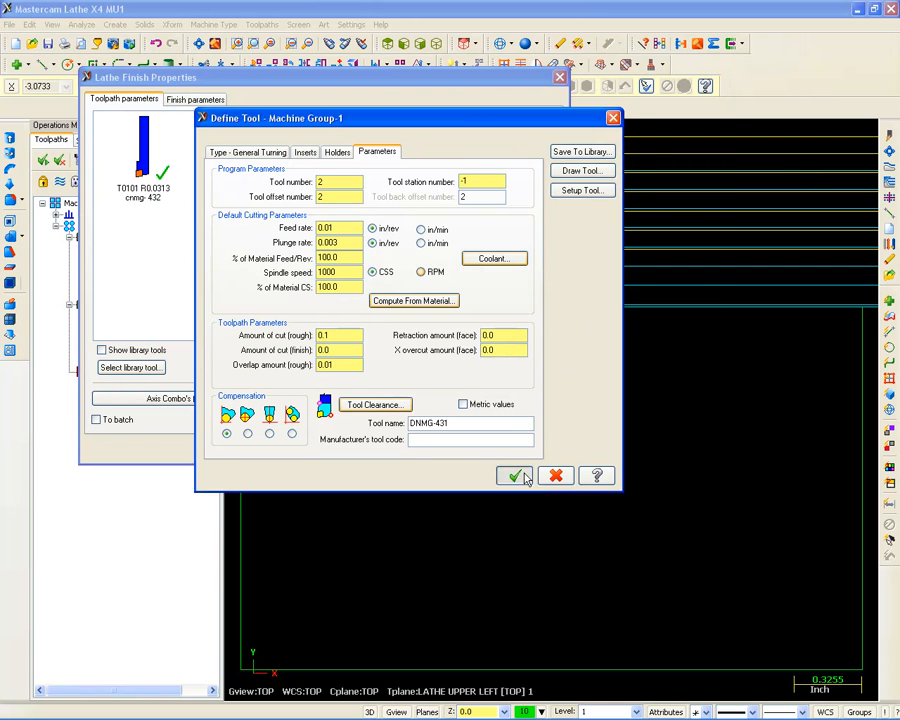
pyautogui.click(515, 475)
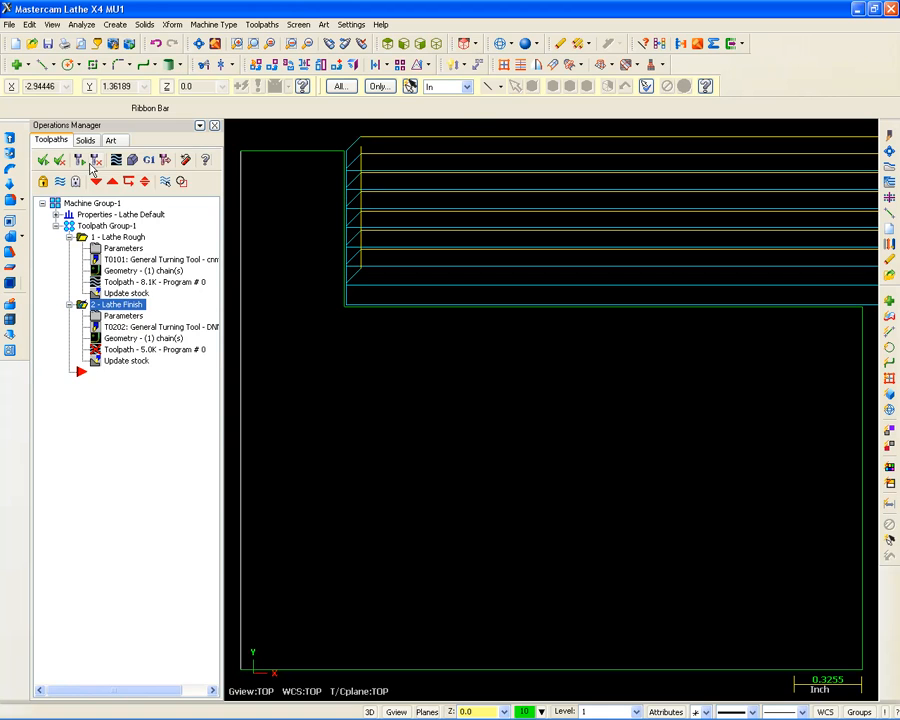
pyautogui.click(277, 14)
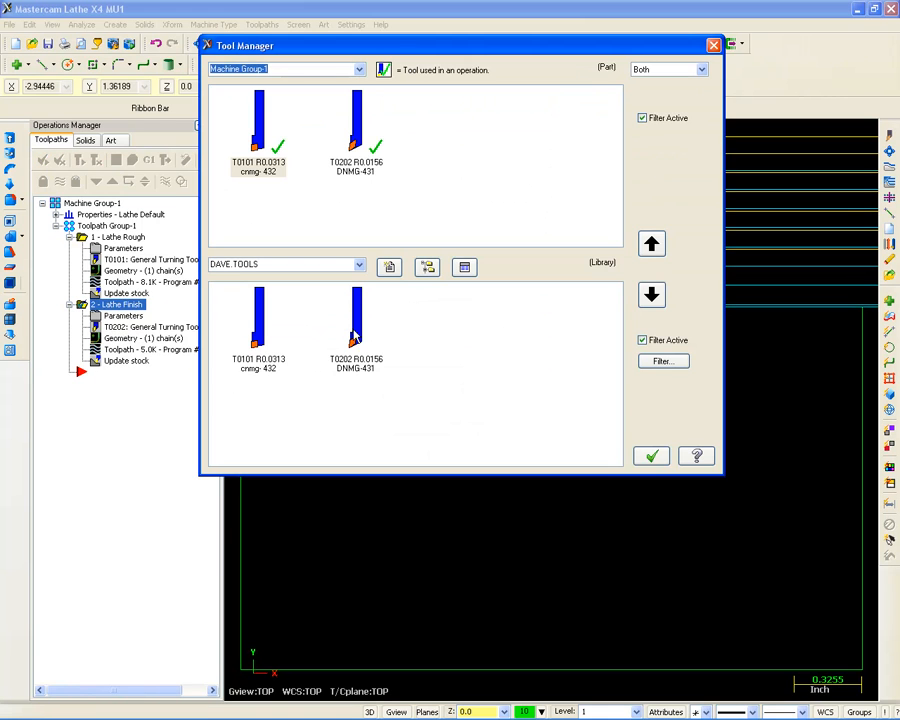
pyautogui.click(260, 330)
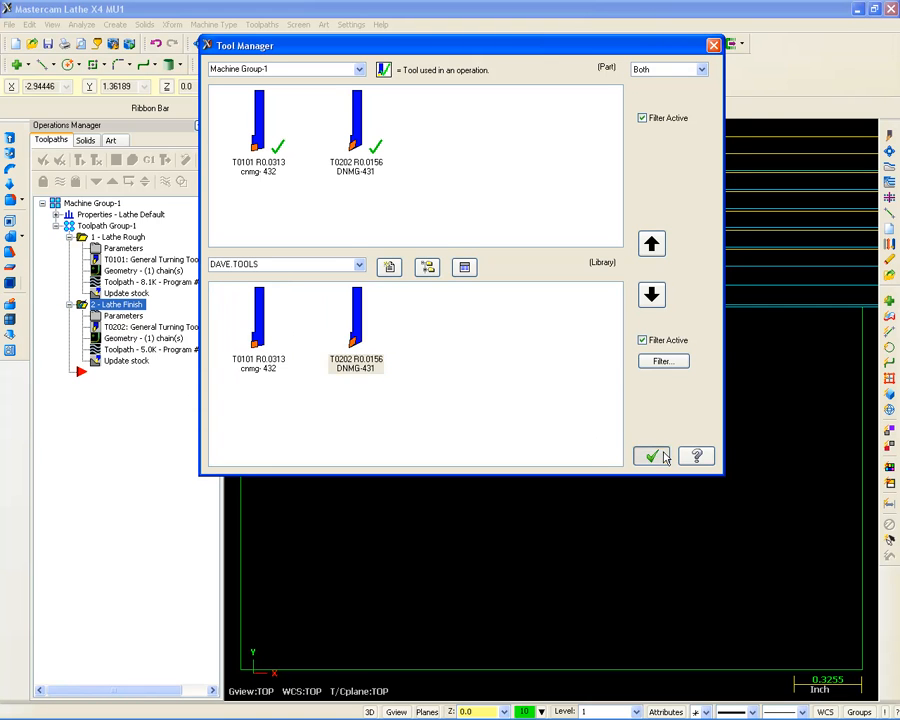
pyautogui.click(649, 455)
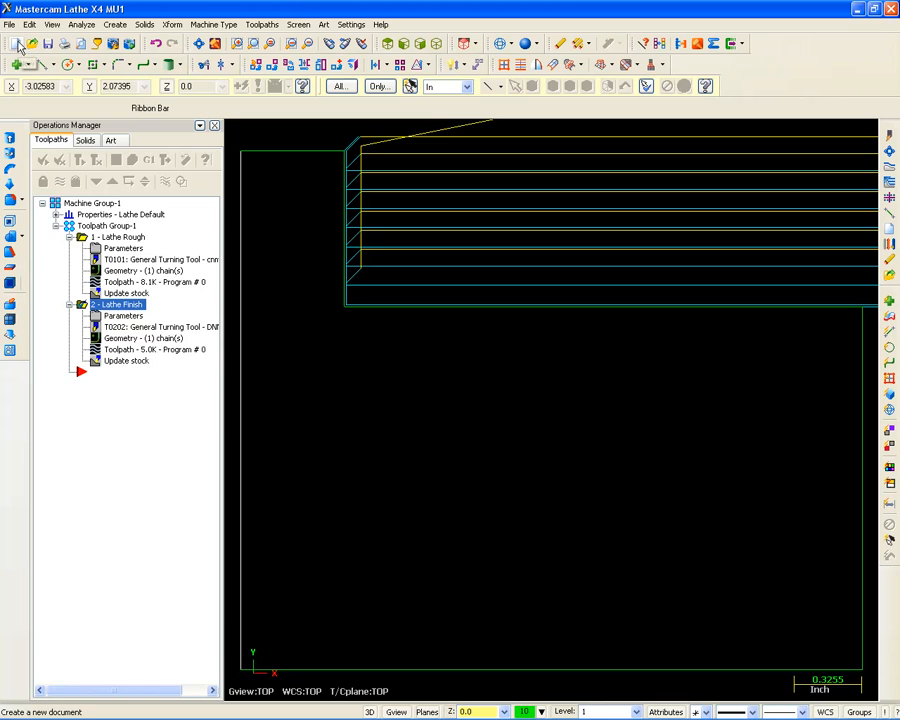
# - Set the job to the default Mill machine and bring up the toolpath types list
pyautogui.click(227, 15)
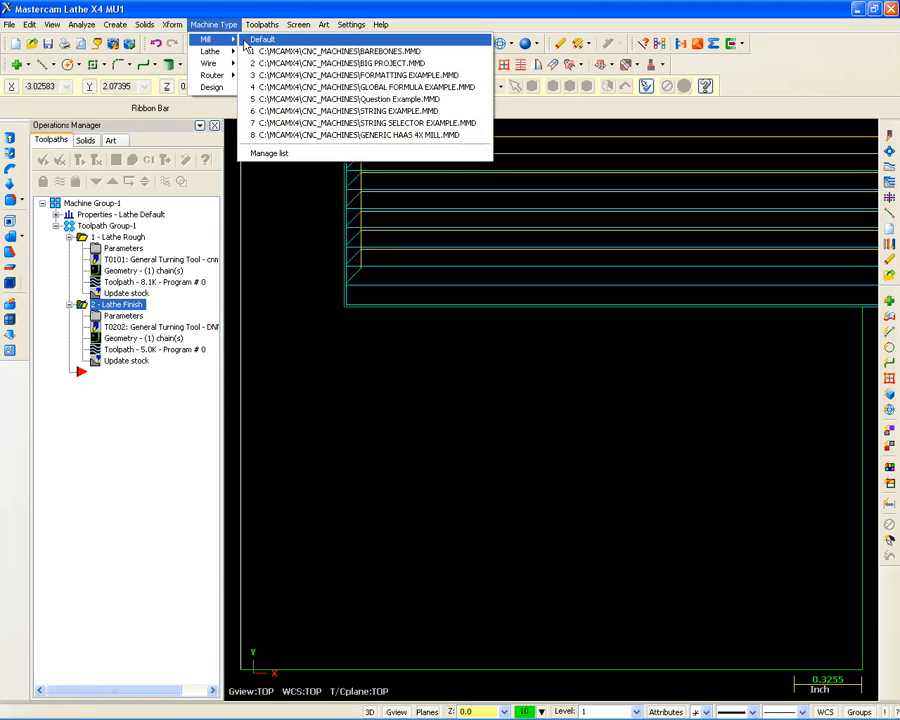
pyautogui.click(262, 43)
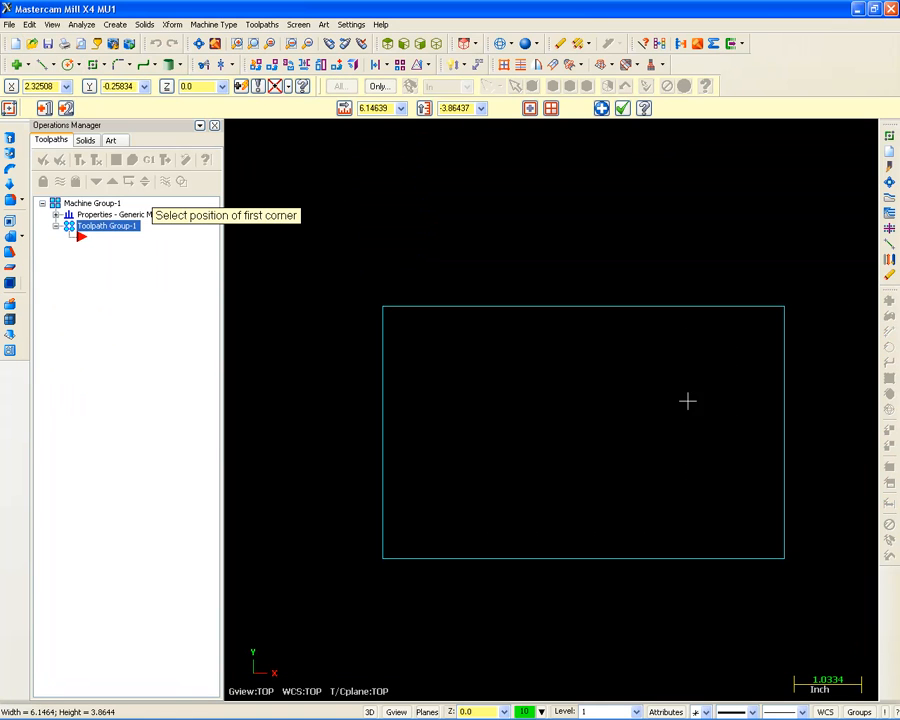
pyautogui.click(267, 10)
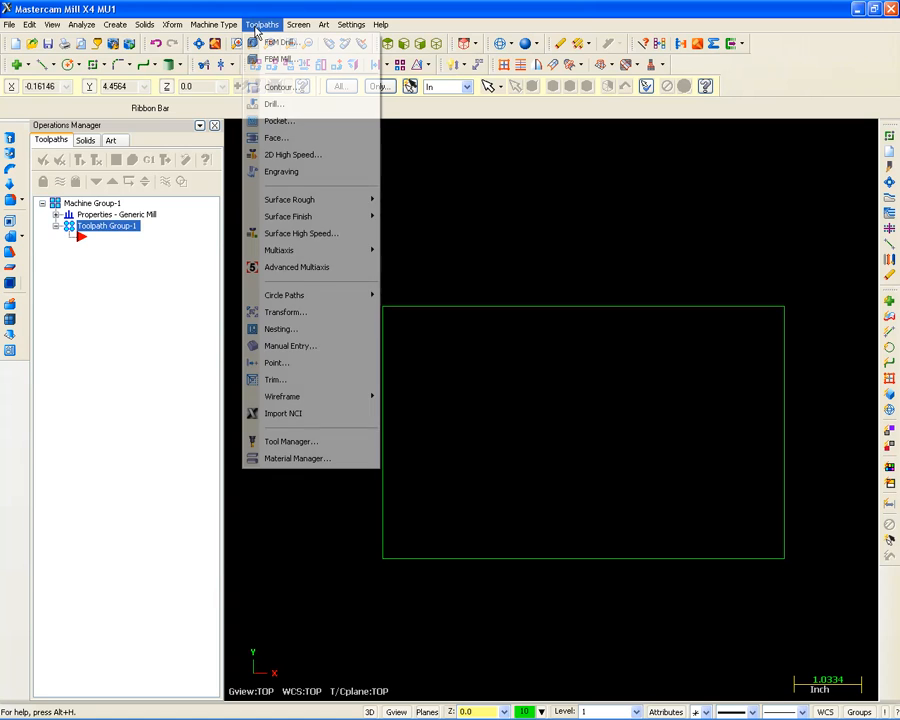
pyautogui.moveTo(293, 87)
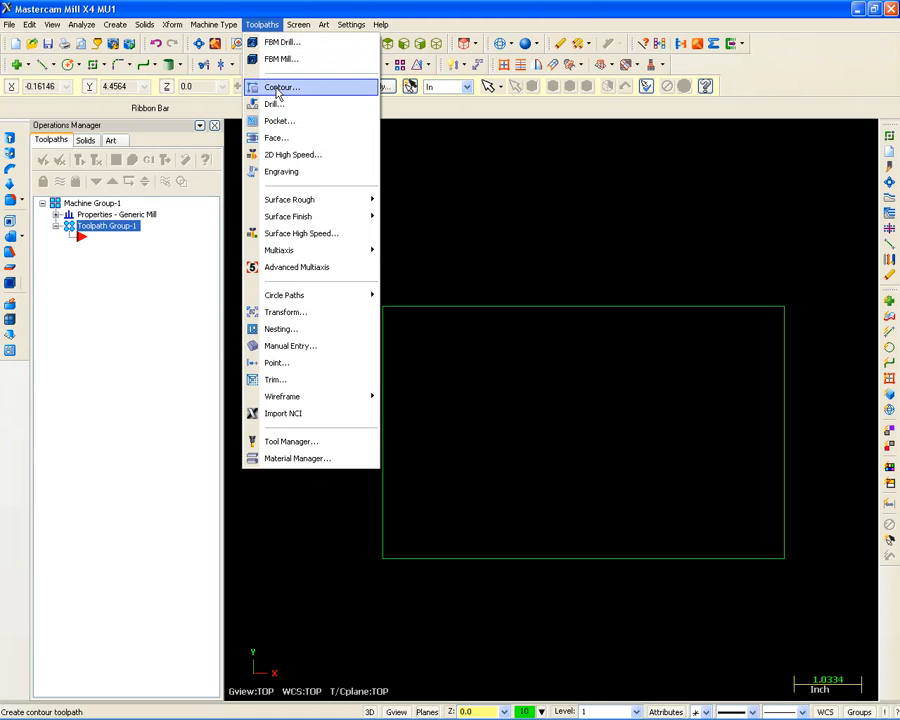
# - Contour the rectangle with the #239 1/2 FLAT ENDMILL from the library, adjusting its material
pyautogui.click(286, 86)
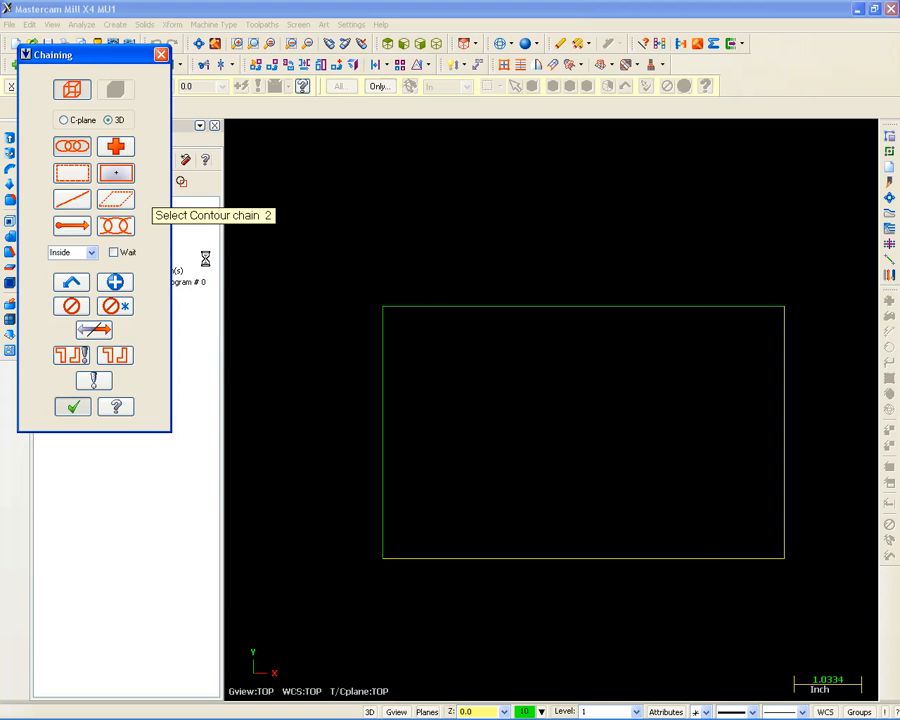
pyautogui.click(70, 406)
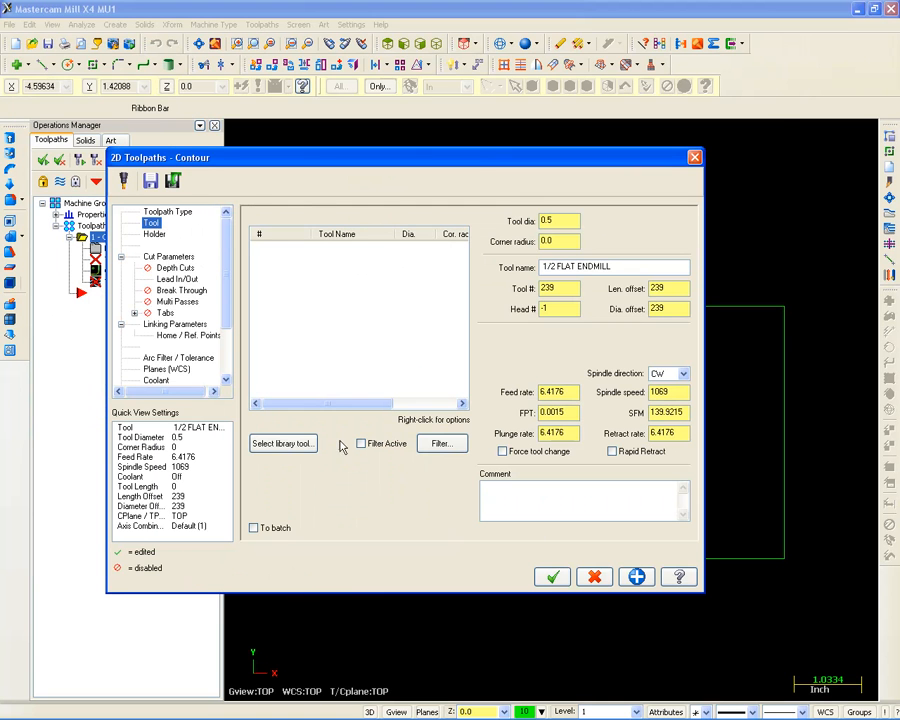
pyautogui.click(282, 443)
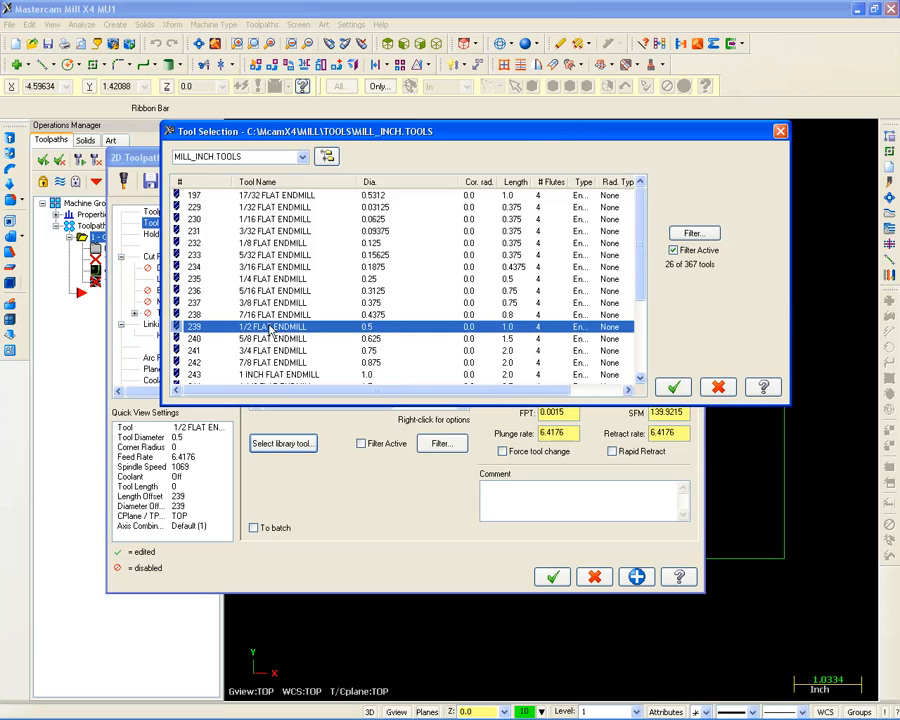
pyautogui.click(673, 387)
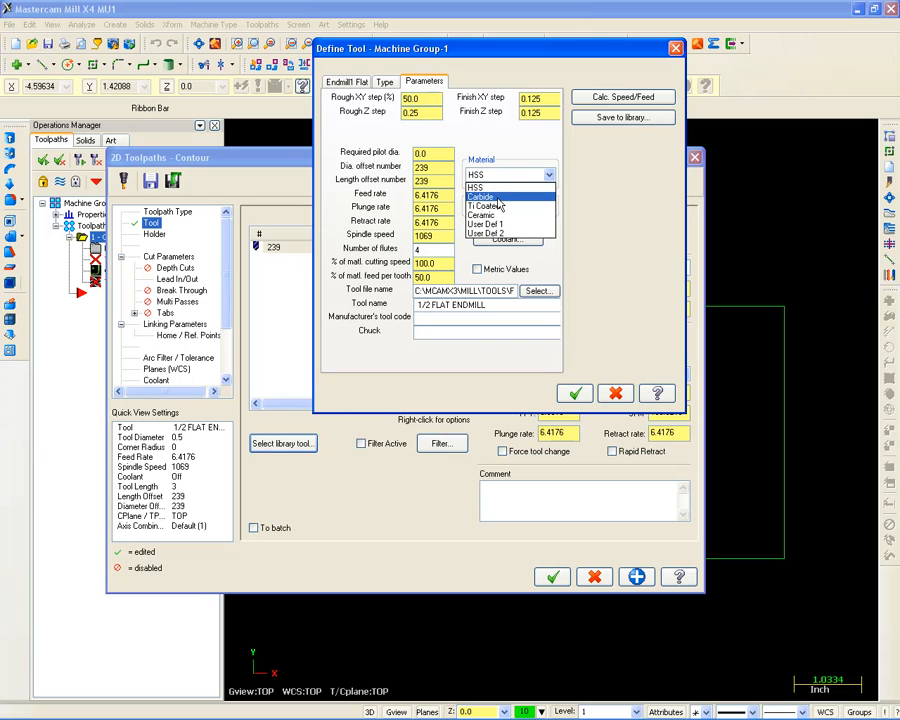
pyautogui.click(485, 197)
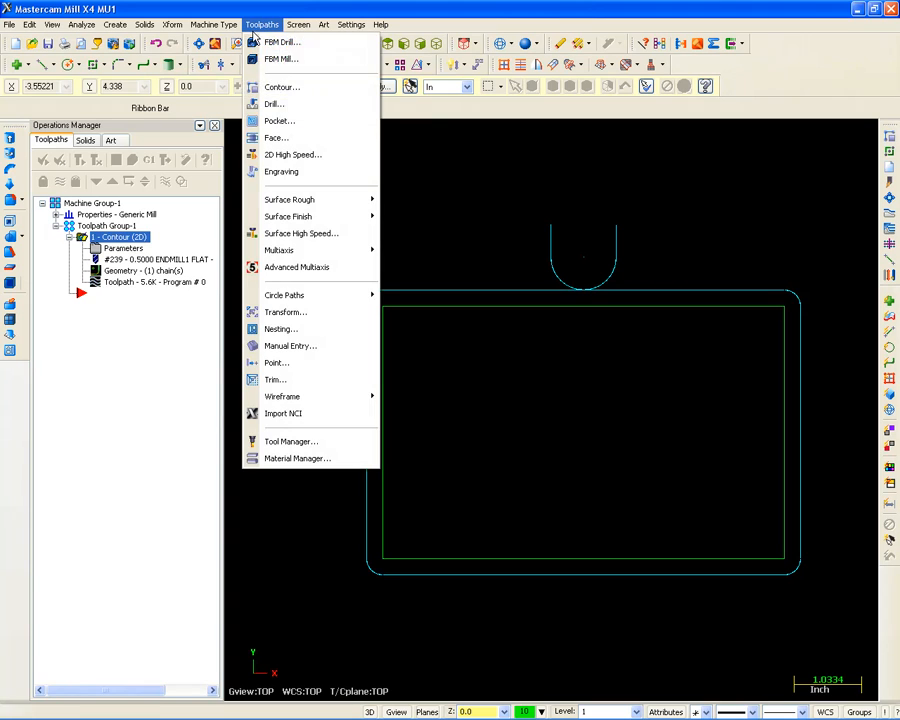
pyautogui.moveTo(296, 87)
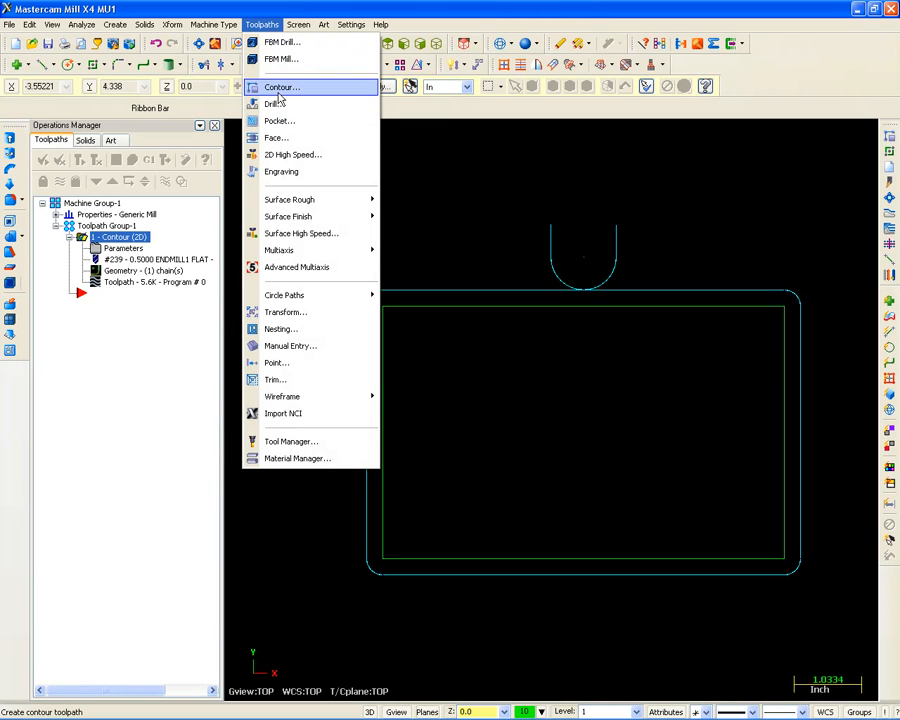
pyautogui.moveTo(288, 103)
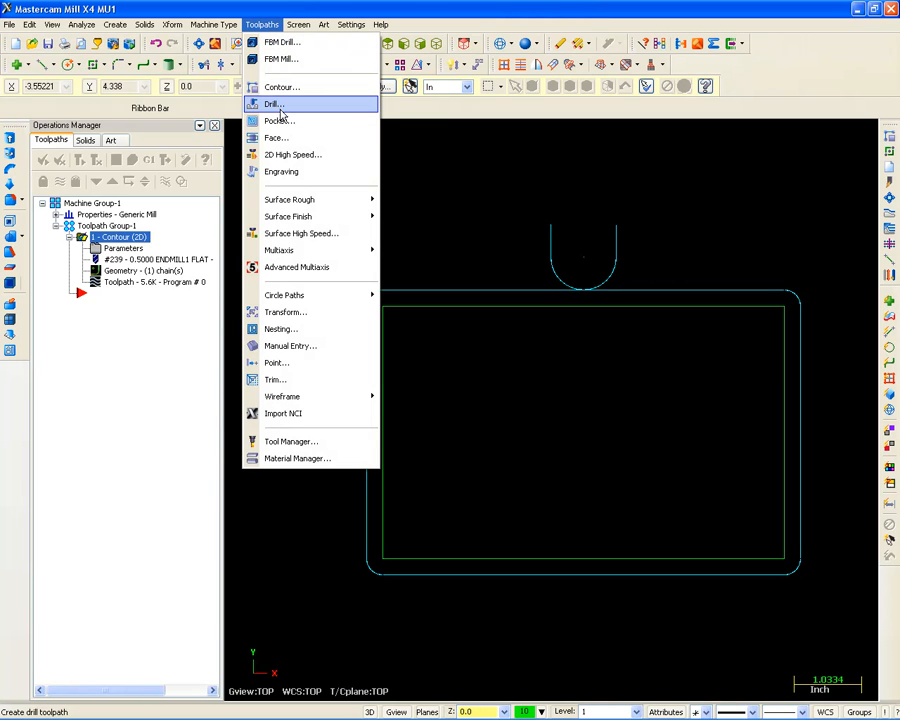
# - Add a drill toolpath using the #66 9/64 DRILL from the library and set its material
pyautogui.click(290, 103)
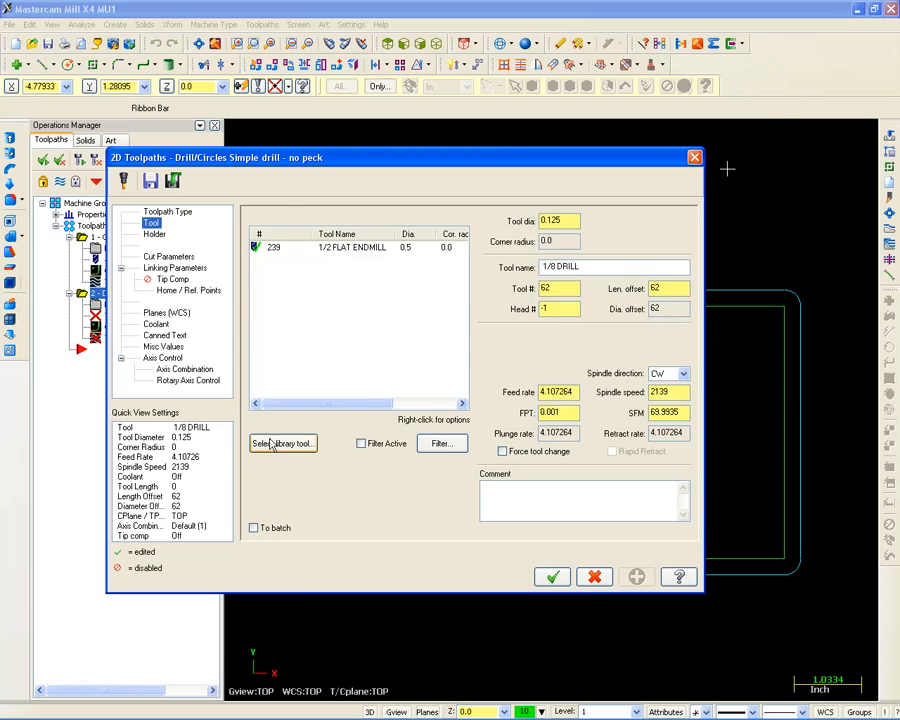
pyautogui.click(283, 443)
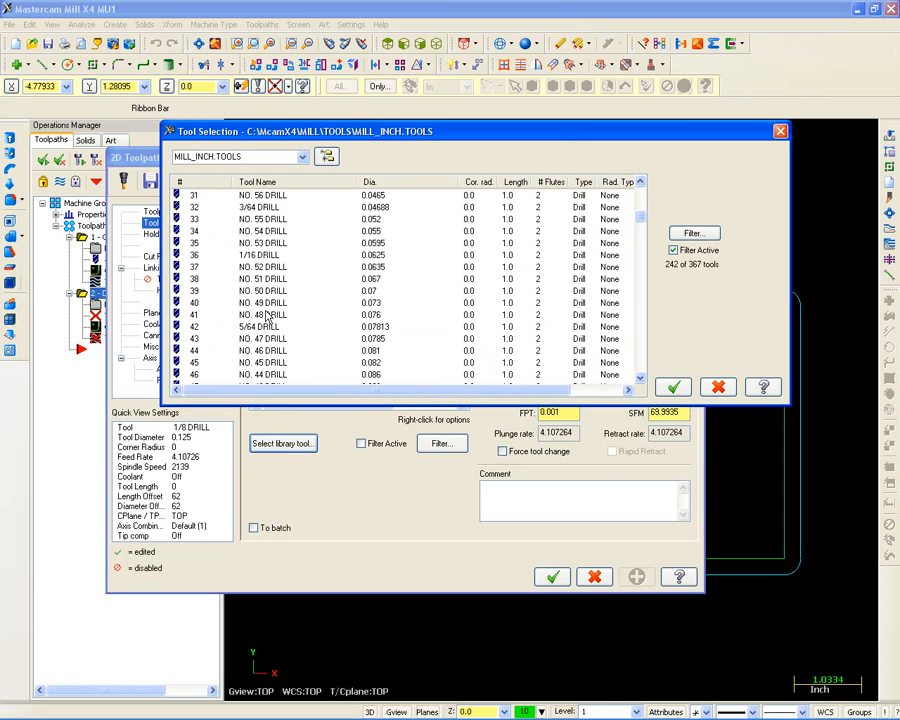
pyautogui.scroll(-3)
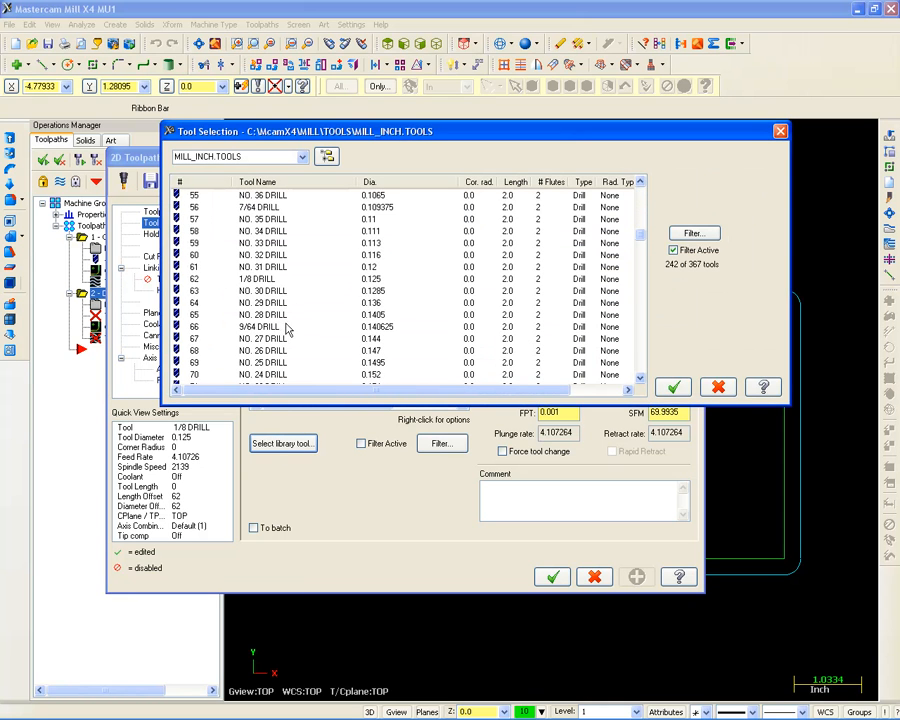
pyautogui.click(285, 326)
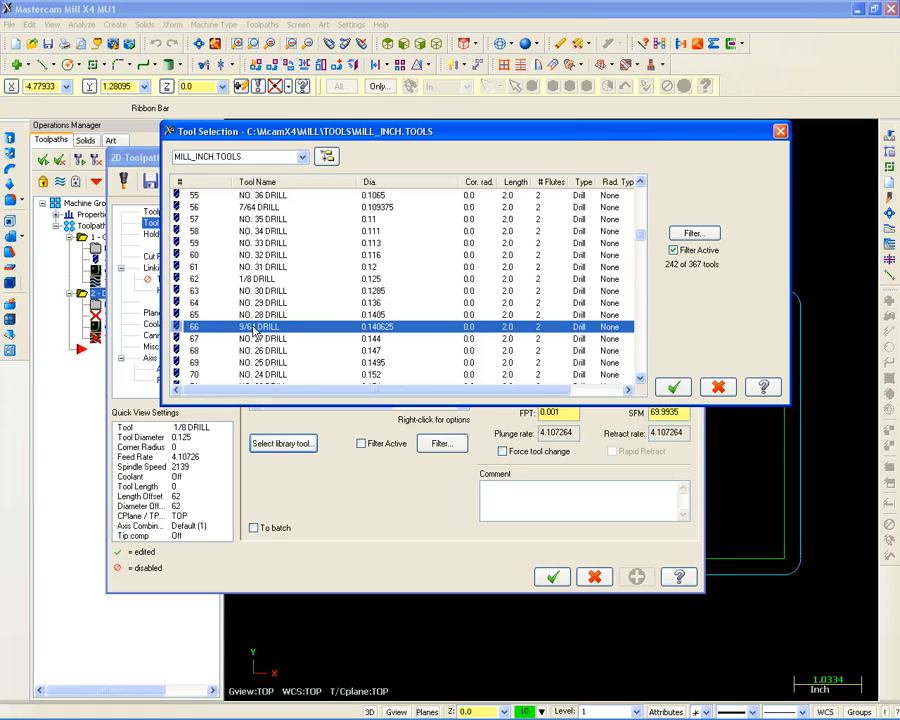
pyautogui.click(673, 387)
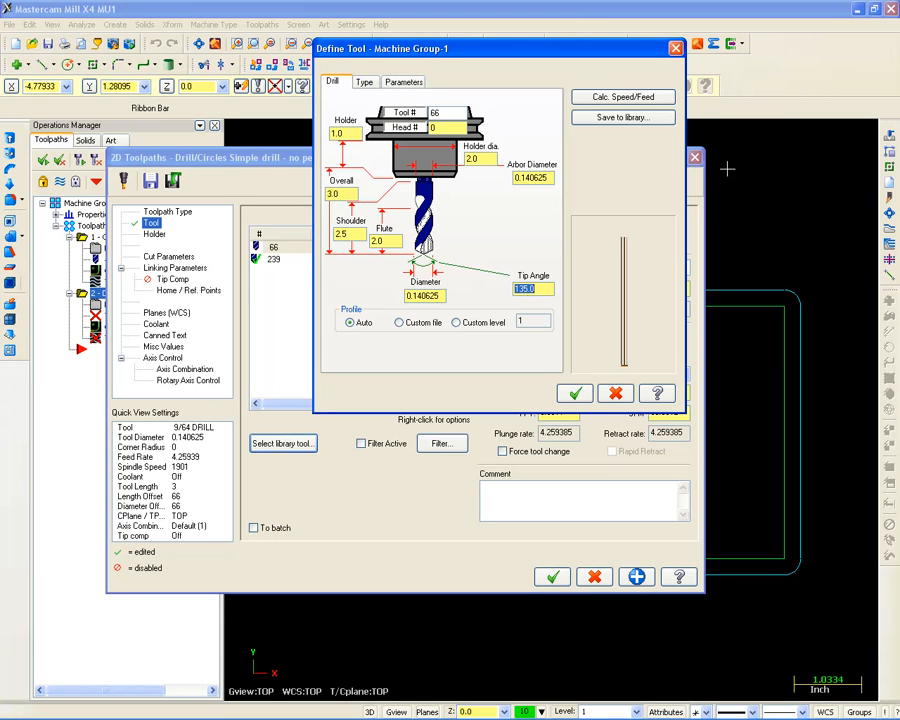
pyautogui.click(404, 81)
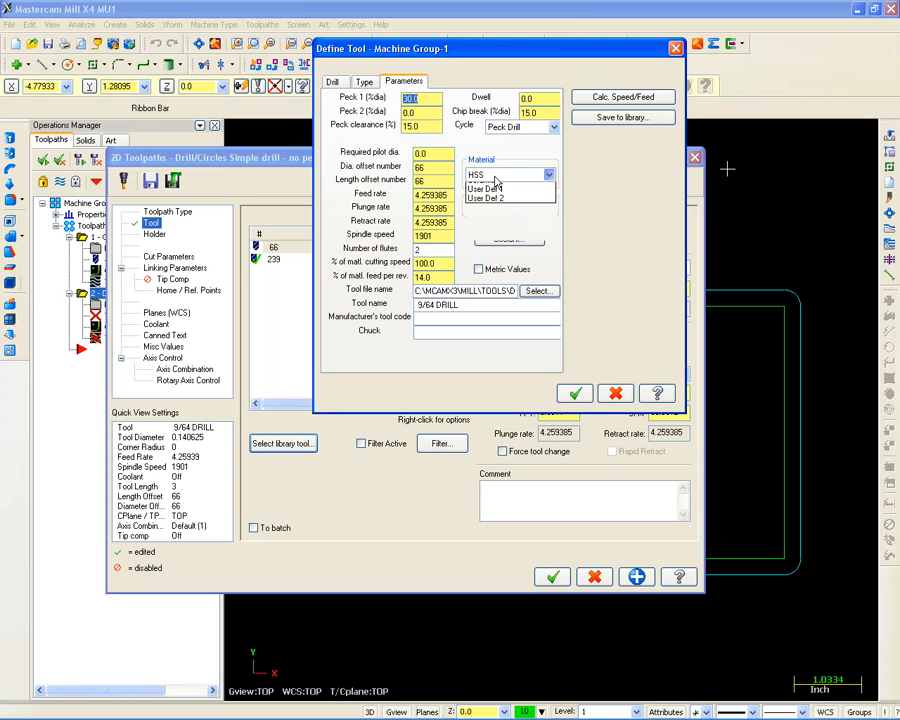
pyautogui.click(549, 174)
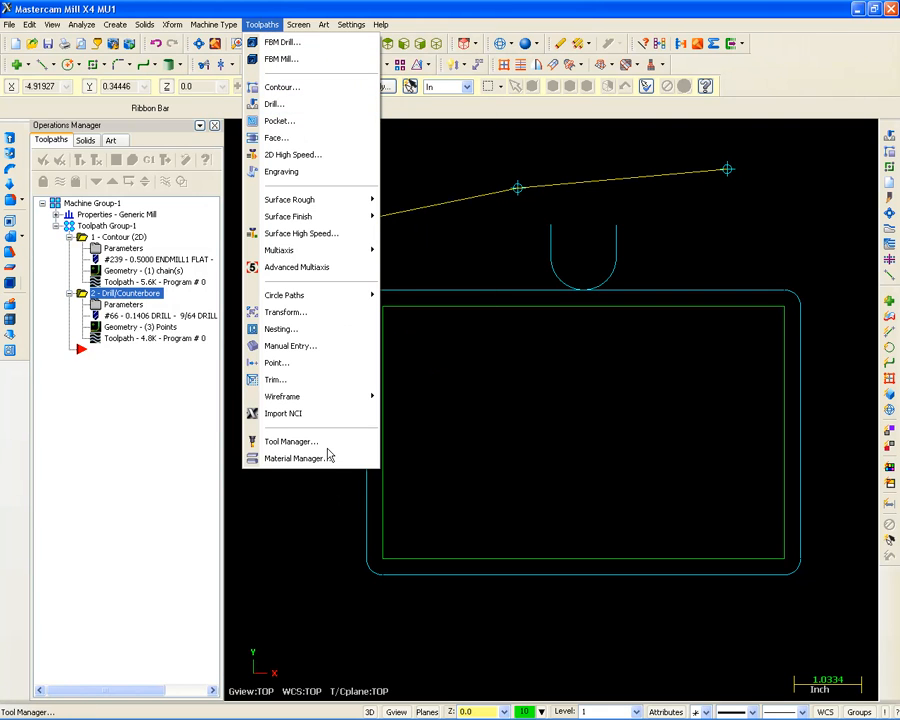
# - Save the job's tools into a new tool library named DAVE and close the tool manager
pyautogui.click(291, 441)
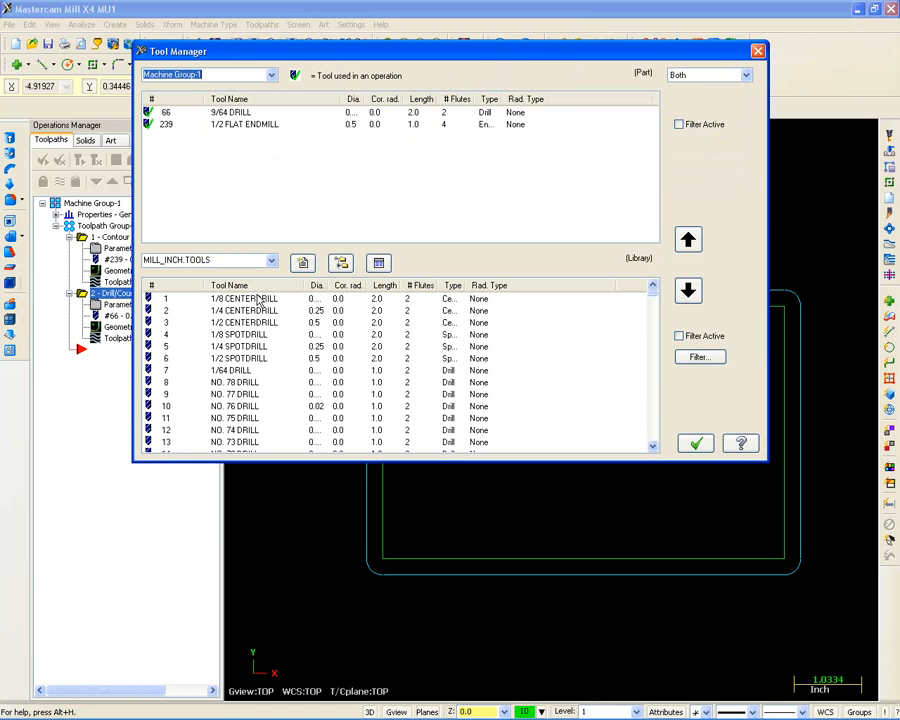
pyautogui.moveTo(303, 263)
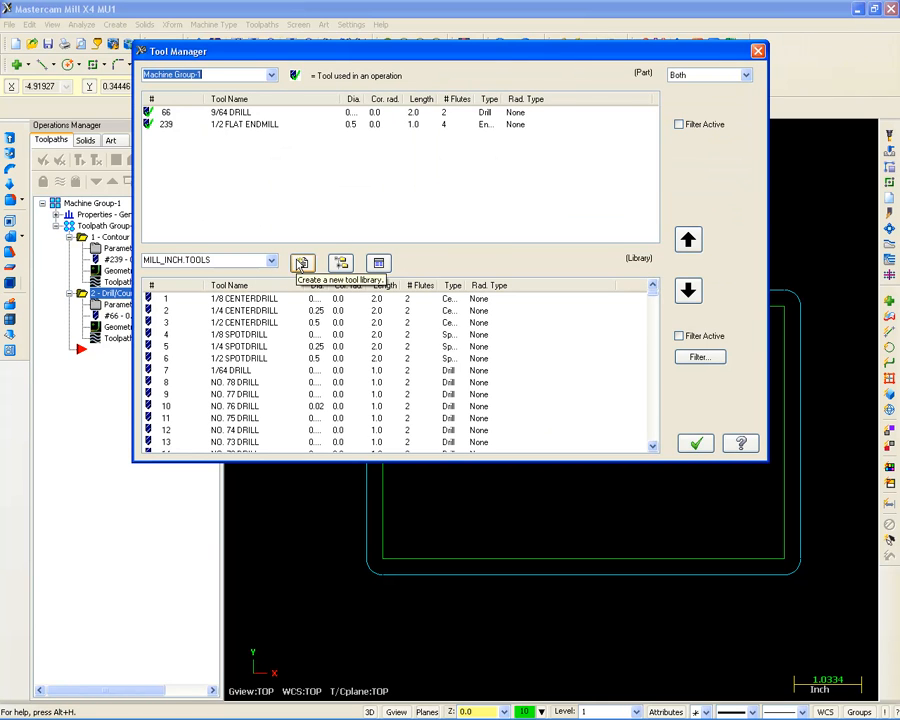
pyautogui.click(302, 263)
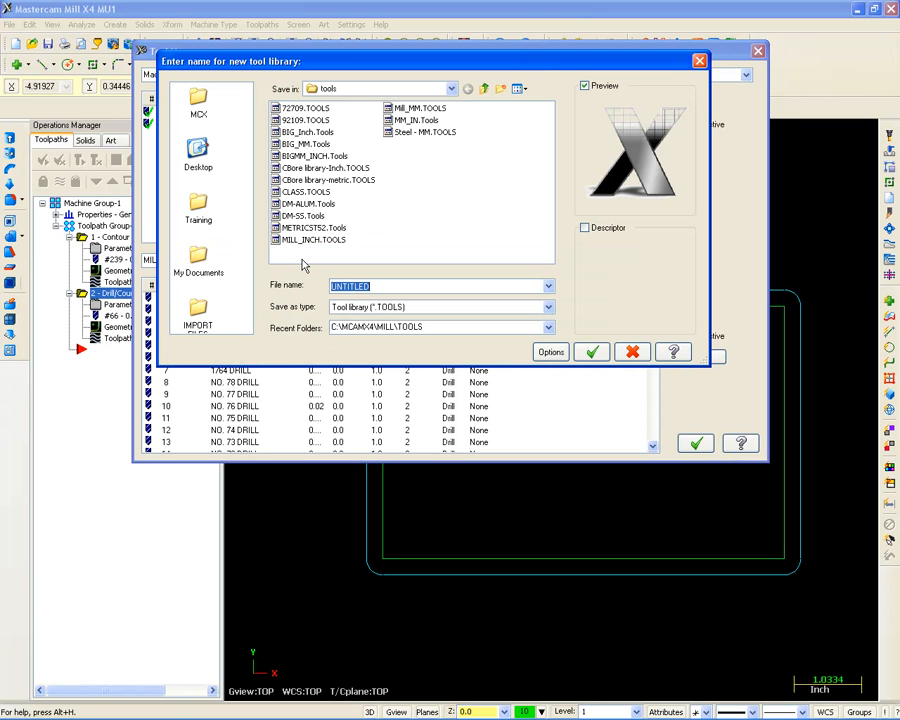
pyautogui.write('dave')
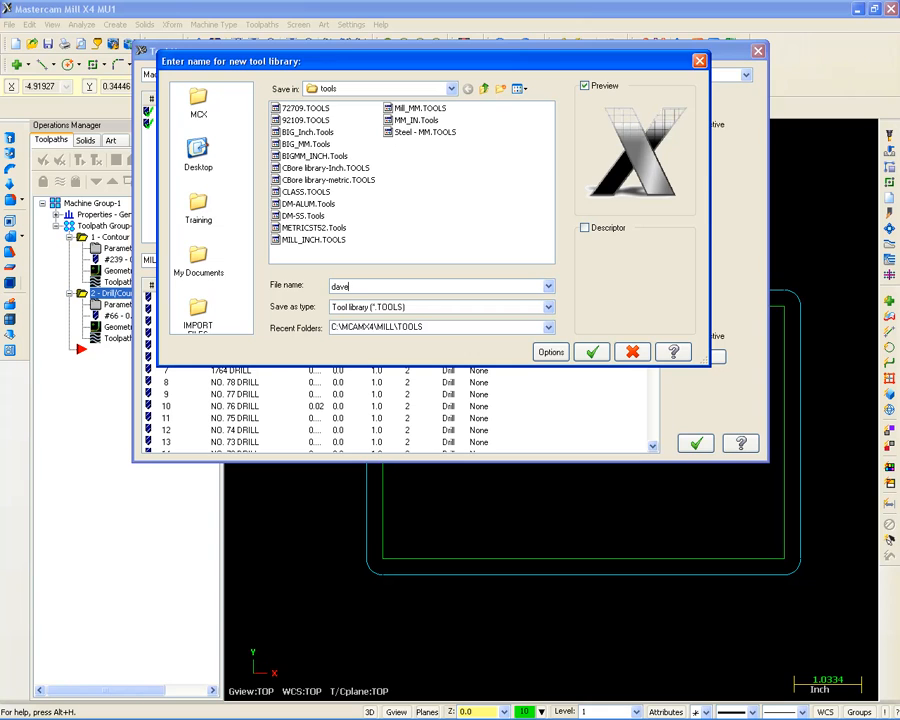
pyautogui.click(591, 351)
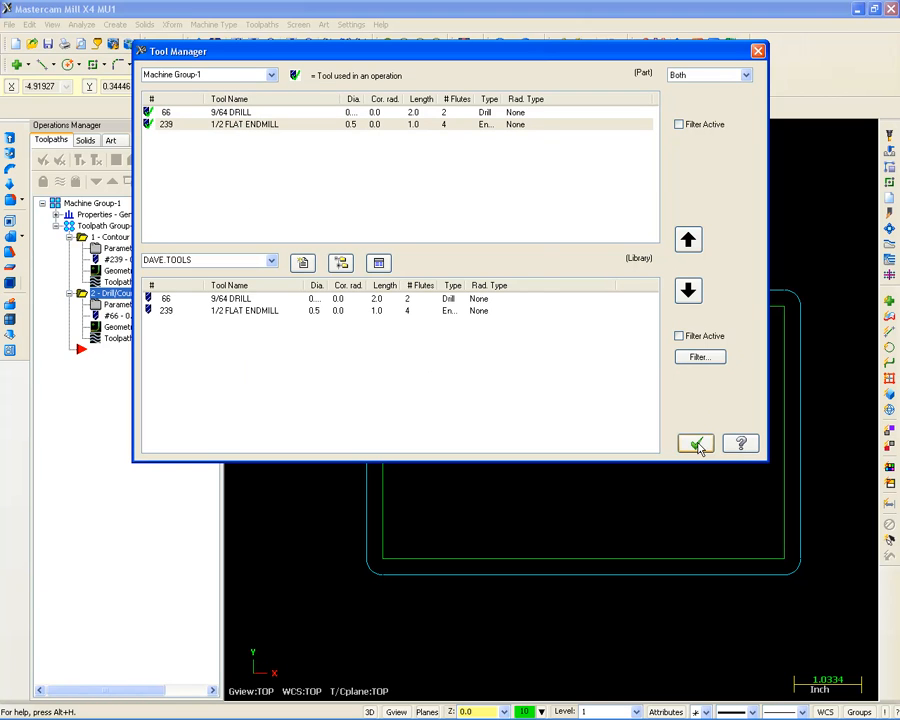
pyautogui.click(695, 443)
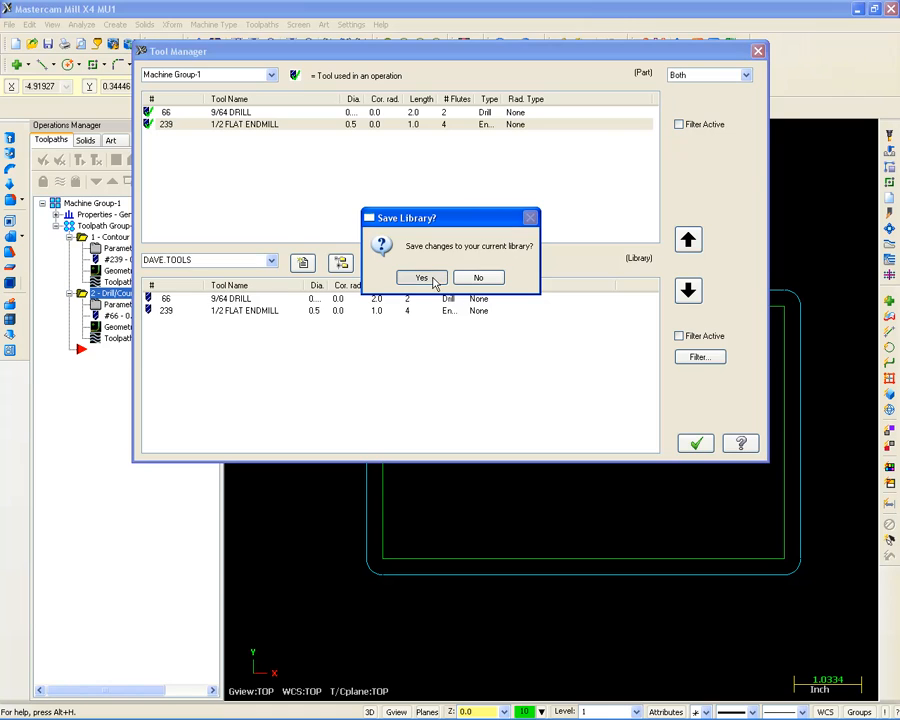
pyautogui.click(422, 277)
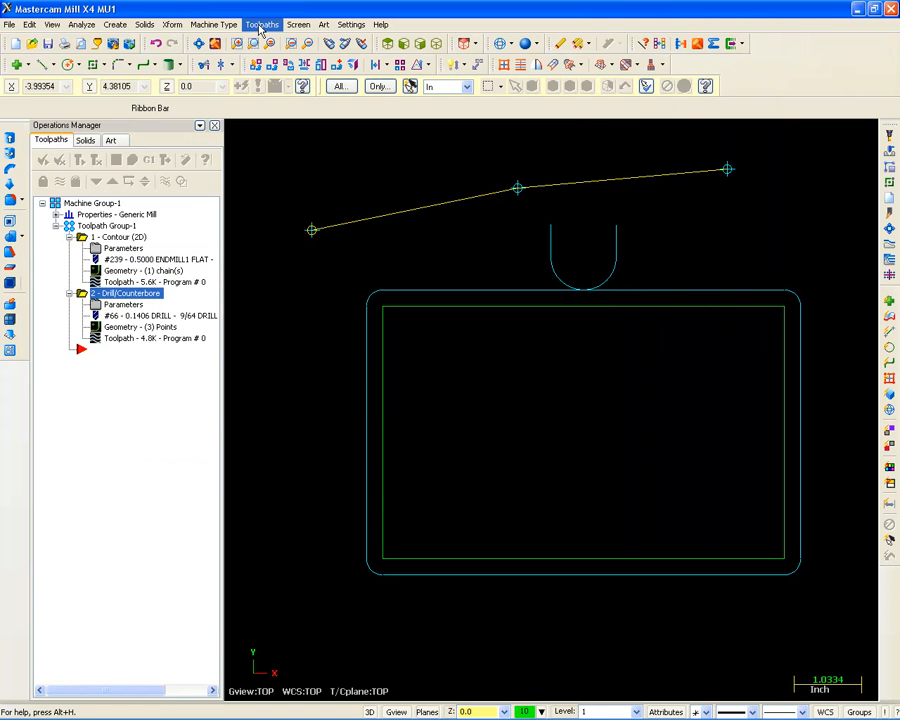
# - Contour the inner rectangle using the 3/4 flat endmill from MILL_INCH.TOOLS
pyautogui.click(262, 15)
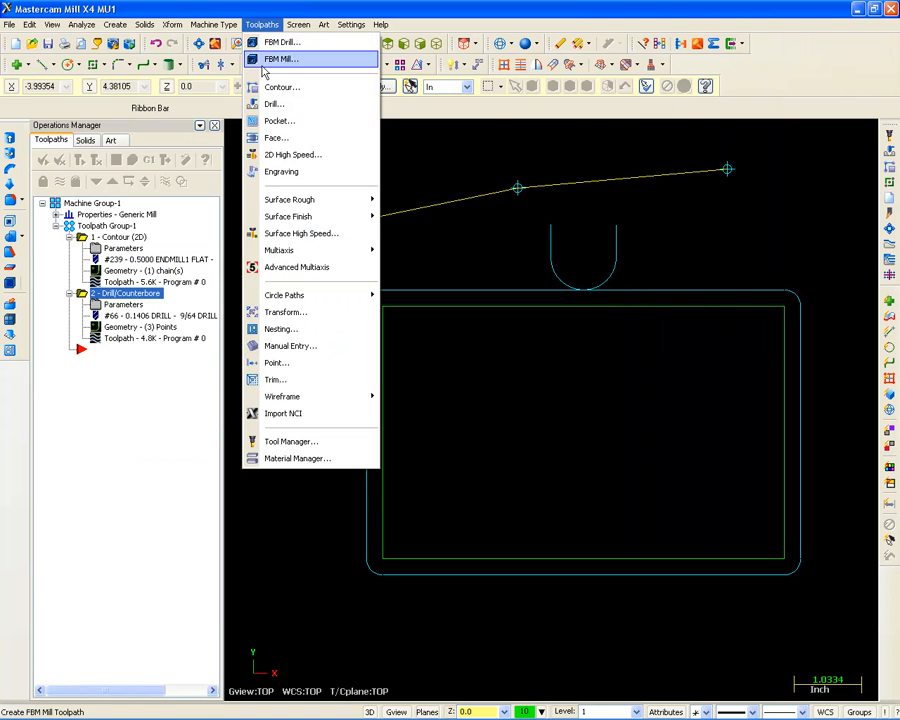
pyautogui.click(300, 85)
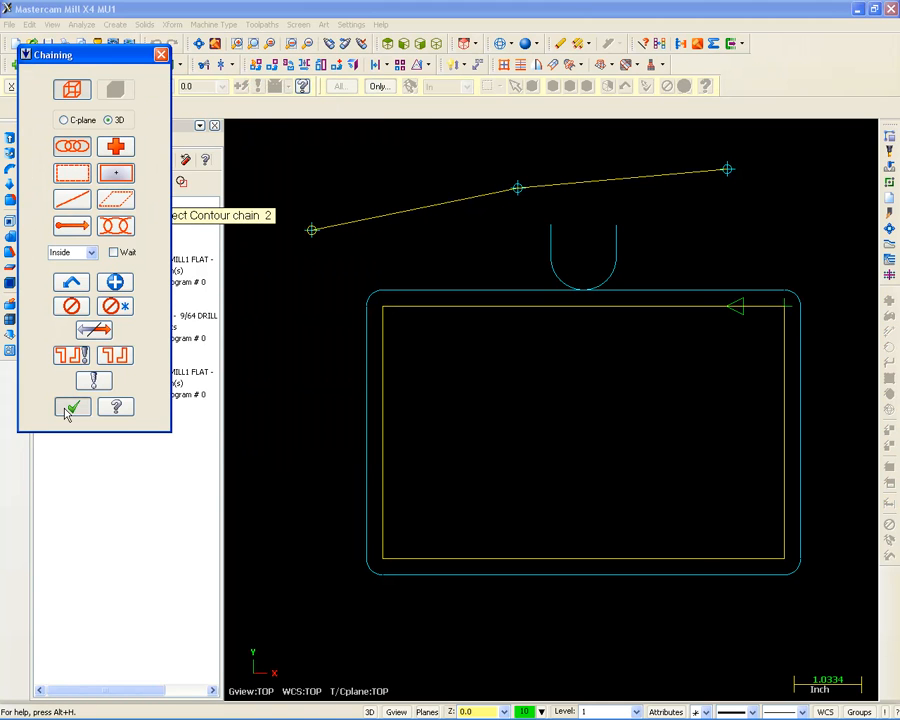
pyautogui.click(72, 407)
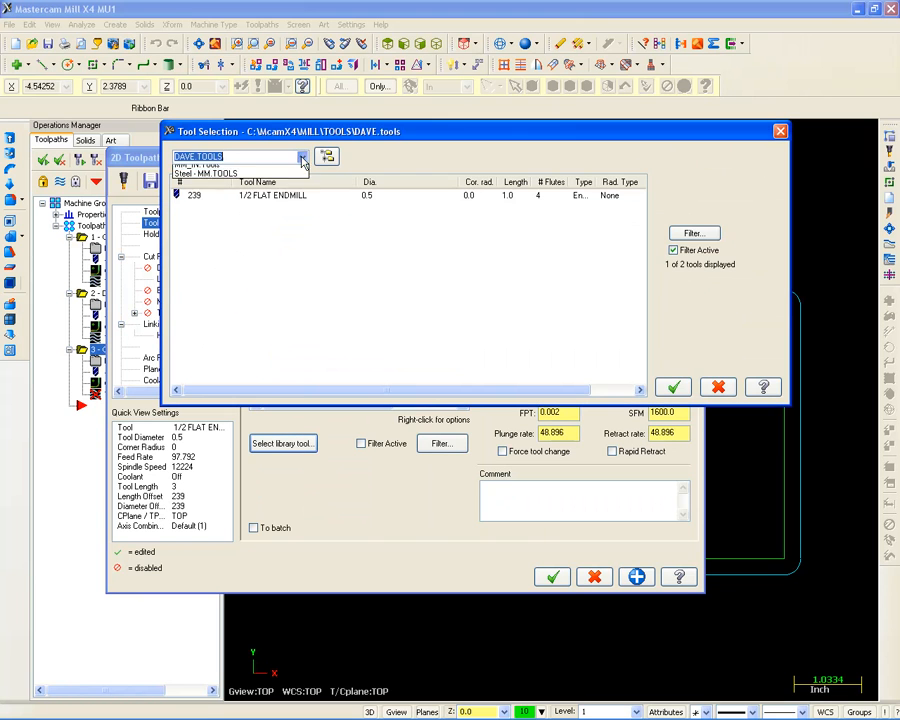
pyautogui.click(301, 157)
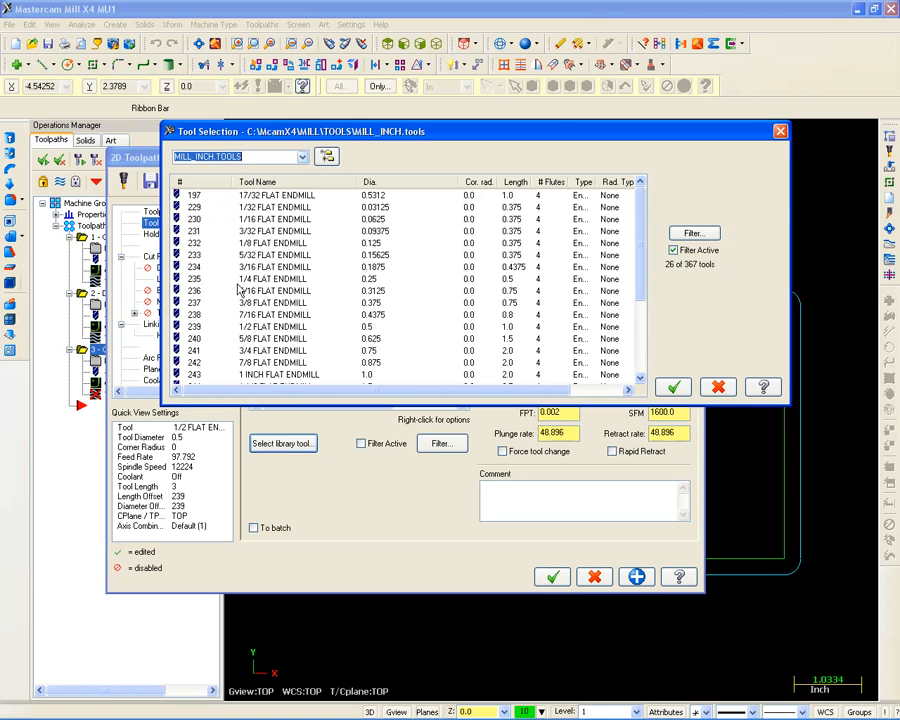
pyautogui.click(280, 351)
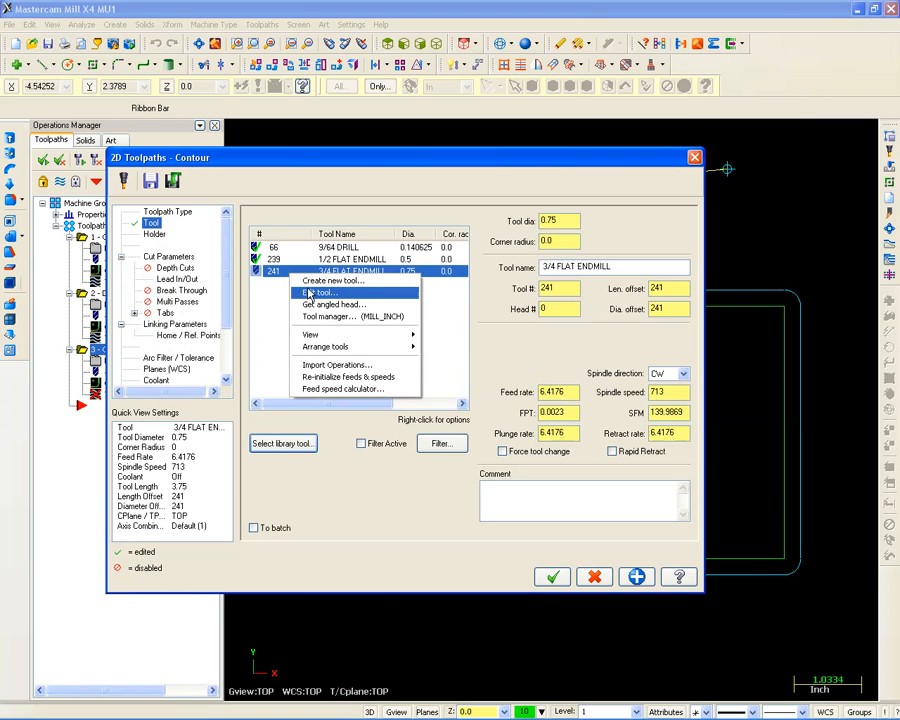
# - Set the 3/4 endmill's material to Ceramic and recalculate feed 12.222, 2037 rpm
pyautogui.click(309, 292)
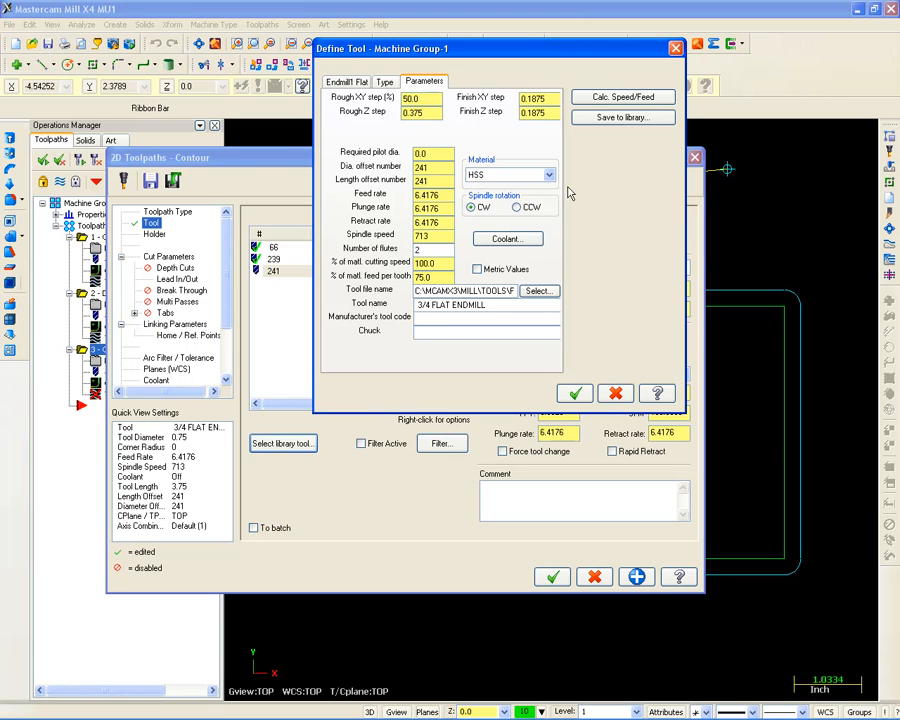
pyautogui.click(550, 173)
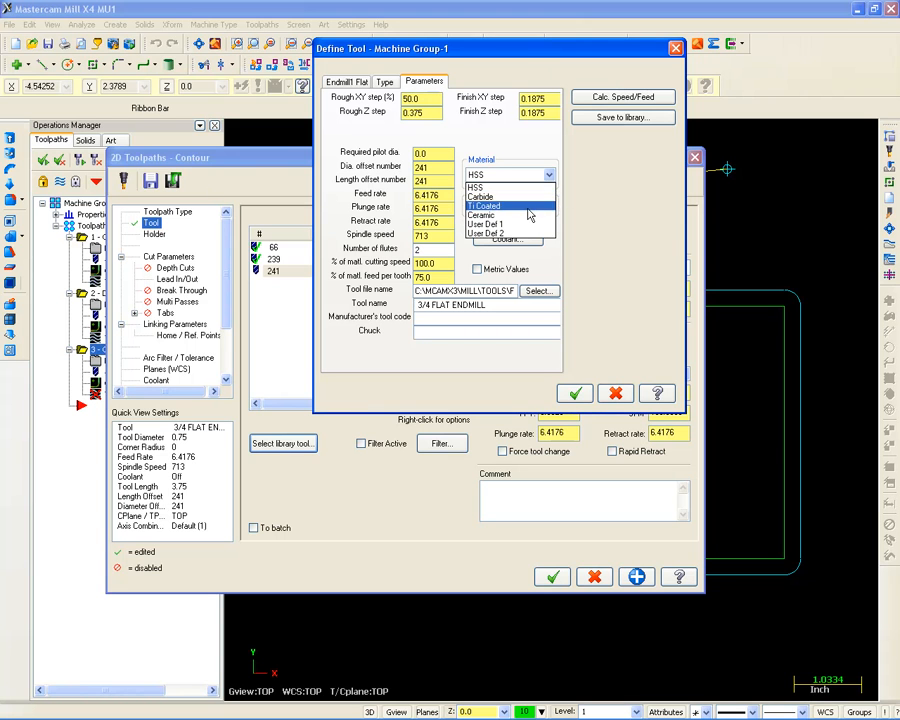
pyautogui.click(504, 213)
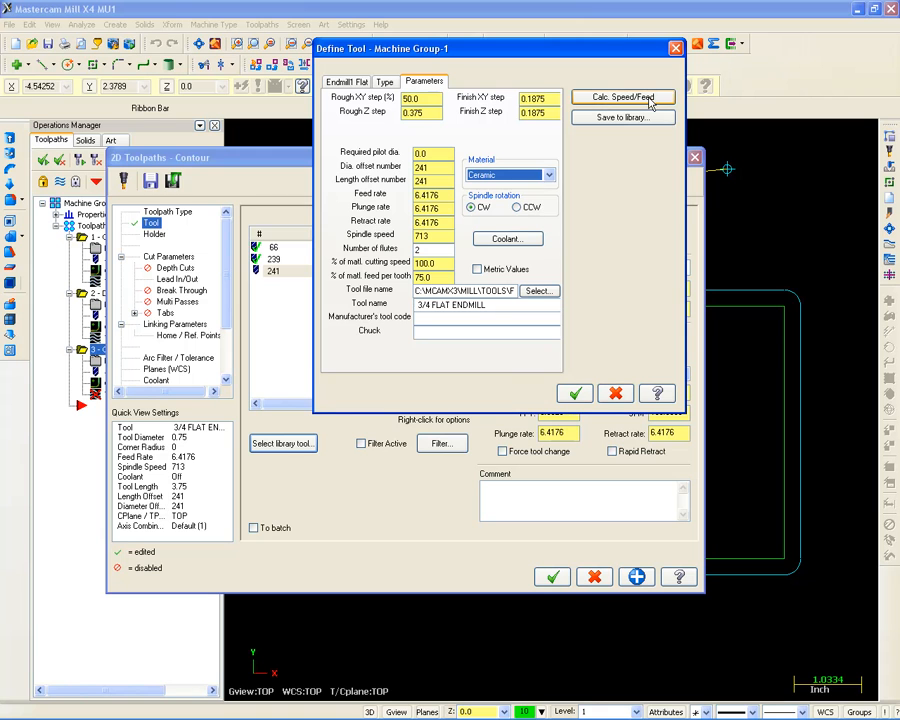
pyautogui.click(626, 97)
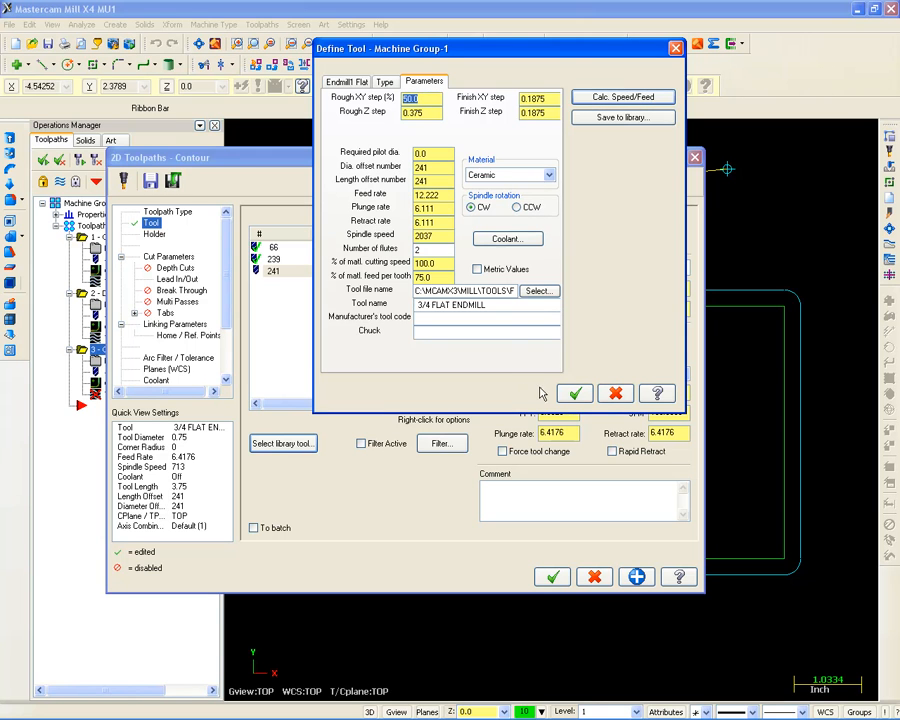
pyautogui.click(574, 393)
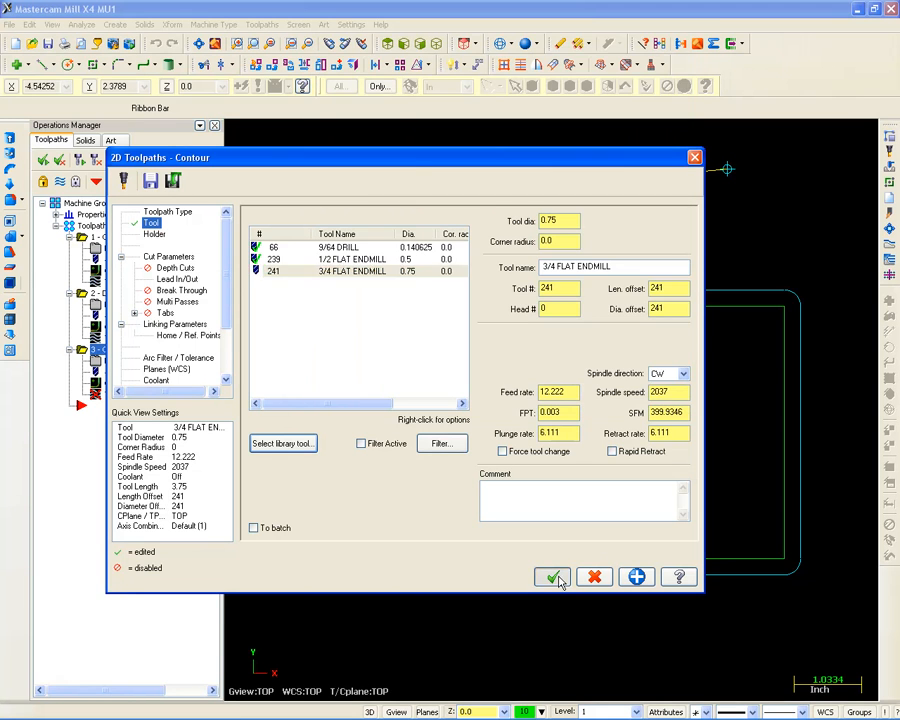
pyautogui.click(552, 576)
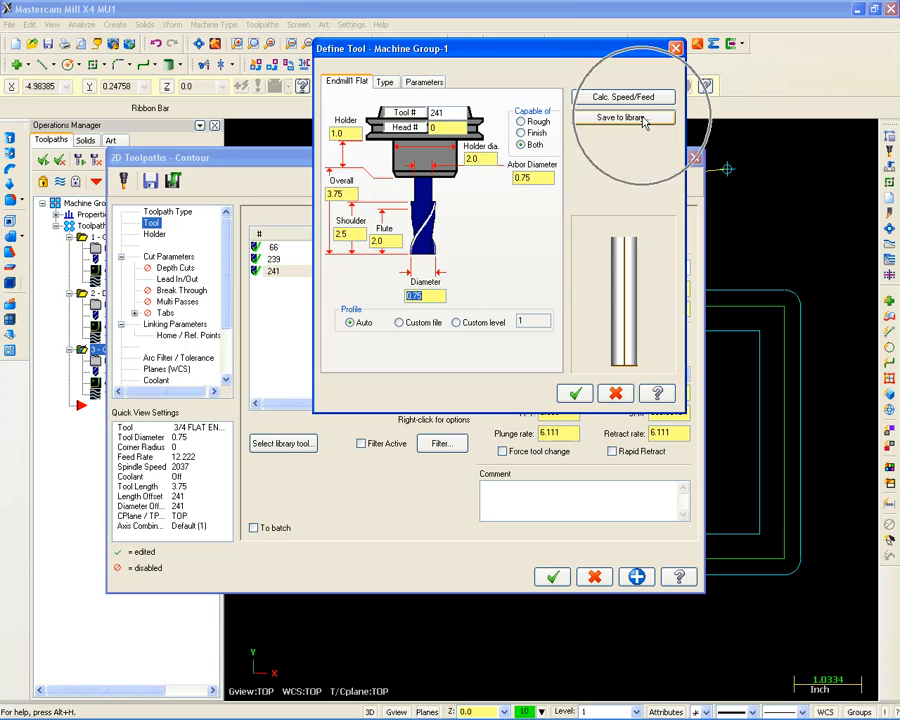
# - Save the #241 3/4 endmill into DAVE.TOOLS and accept the third contour operation
pyautogui.click(627, 120)
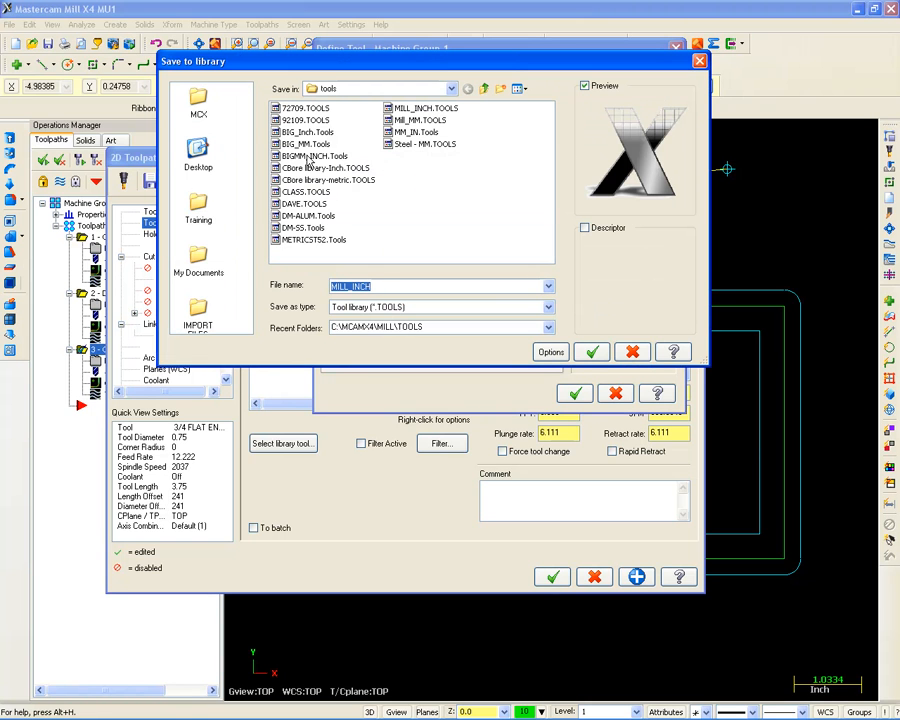
pyautogui.click(302, 204)
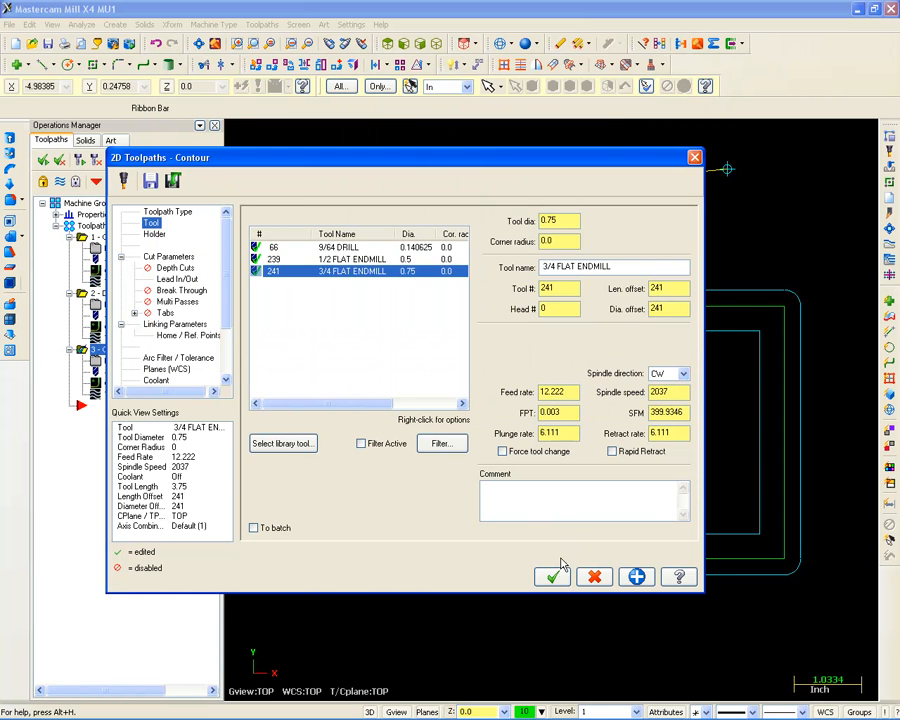
pyautogui.click(552, 575)
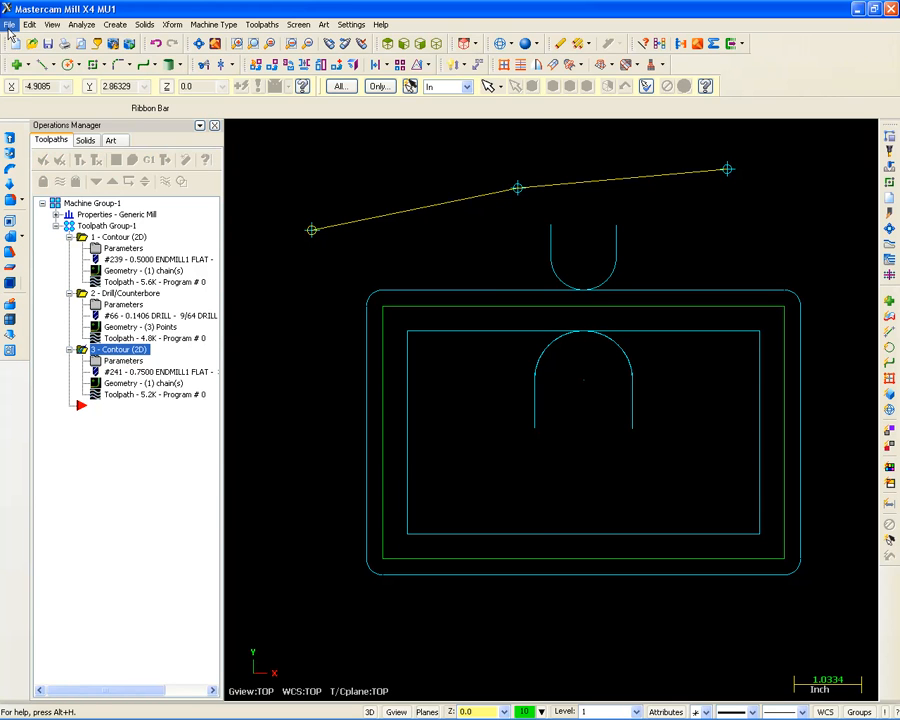
# - Start a new file discarding unsaved changes, and accept the default NC file name
pyautogui.click(11, 24)
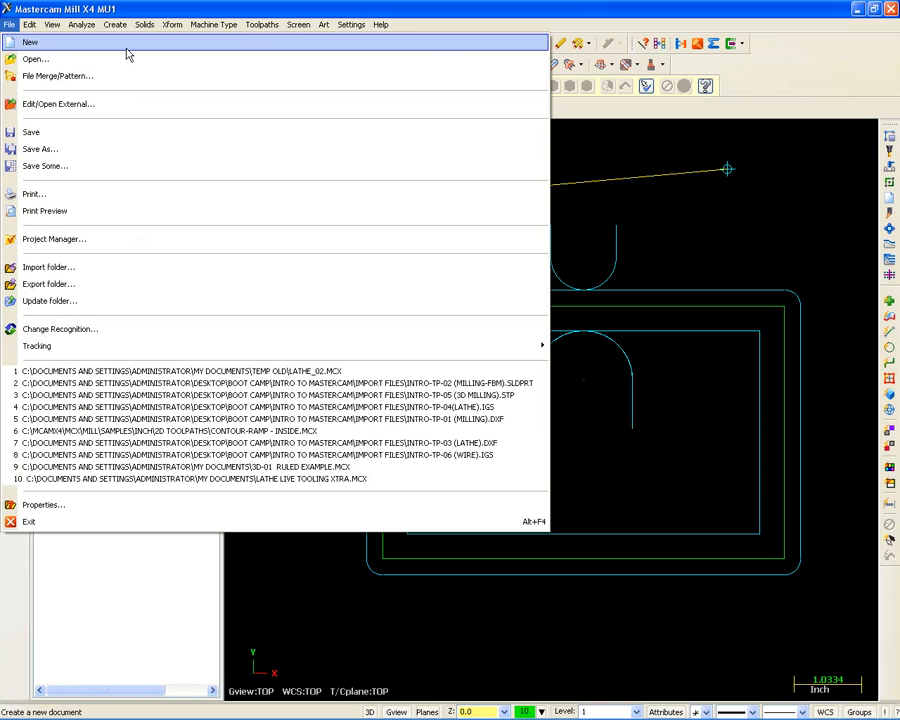
pyautogui.click(33, 43)
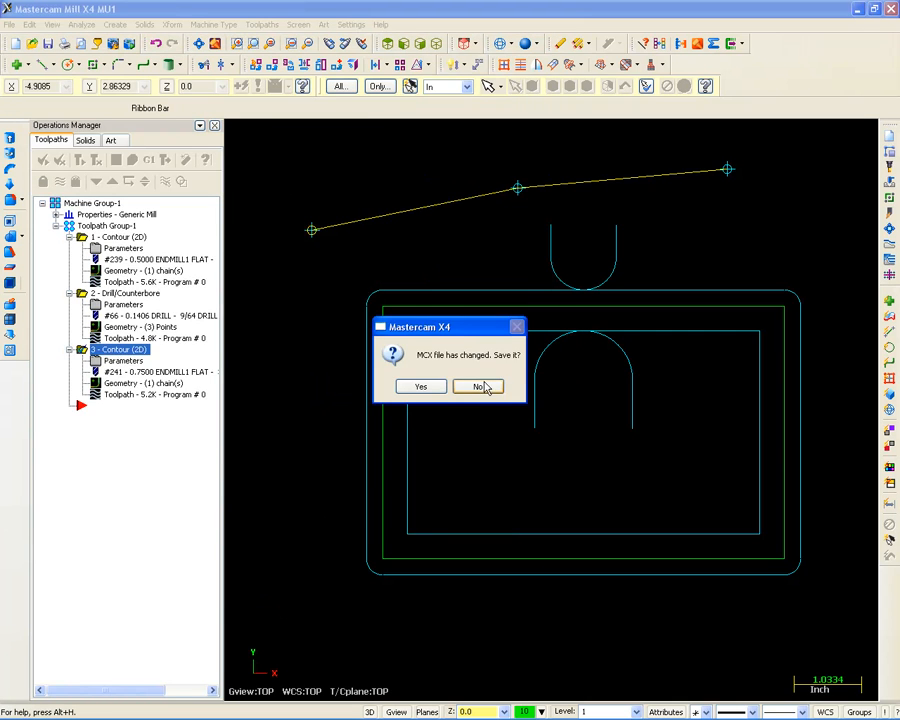
pyautogui.click(476, 386)
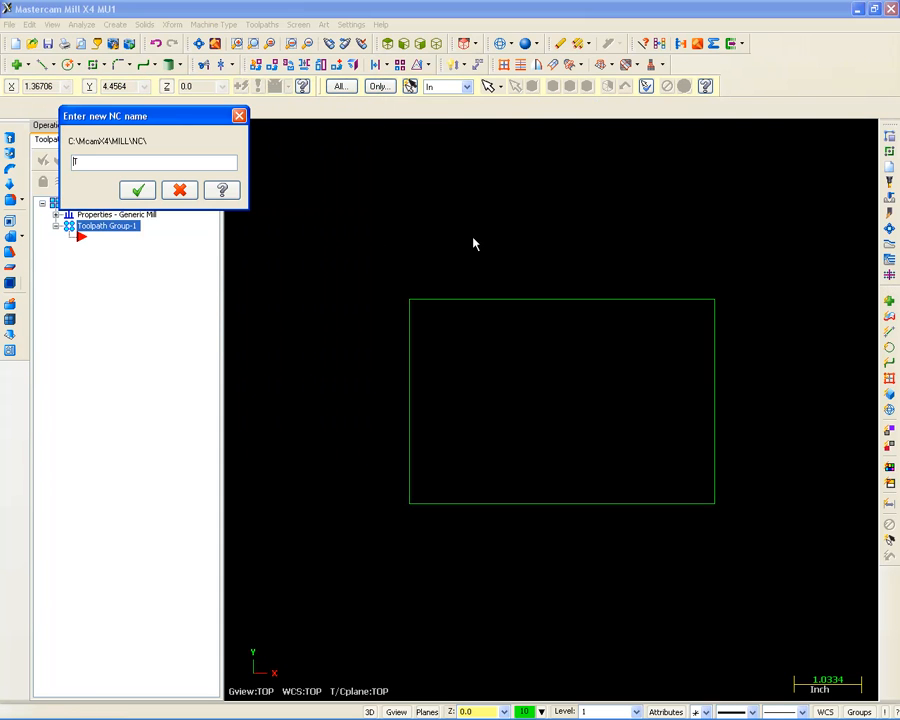
pyautogui.click(137, 190)
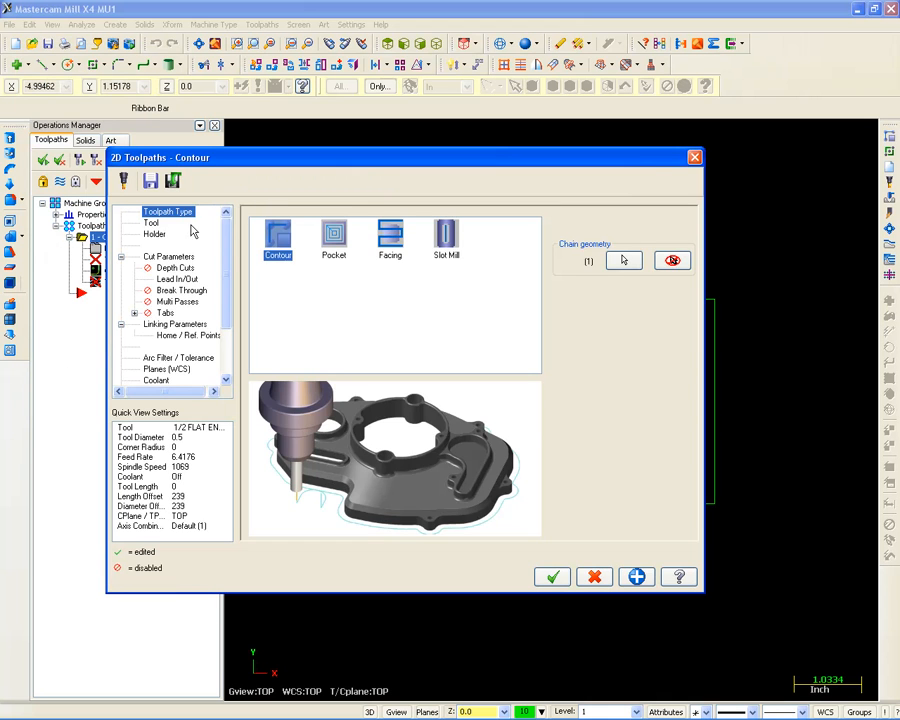
# - Give the contour the #239 1/2 flat endmill from the DAVE.TOOLS library and accept
pyautogui.click(149, 222)
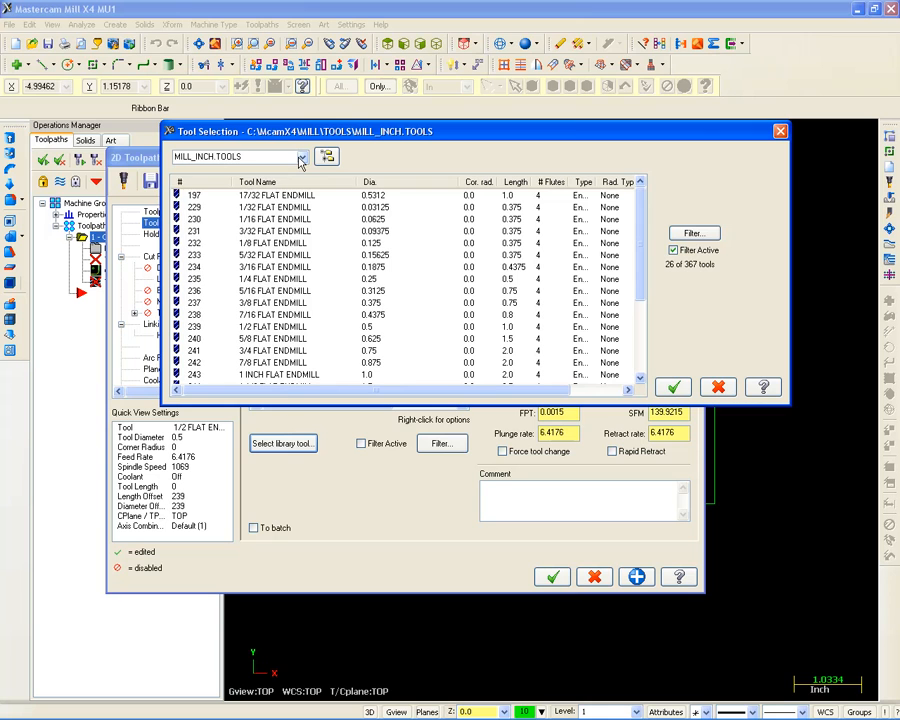
pyautogui.click(299, 157)
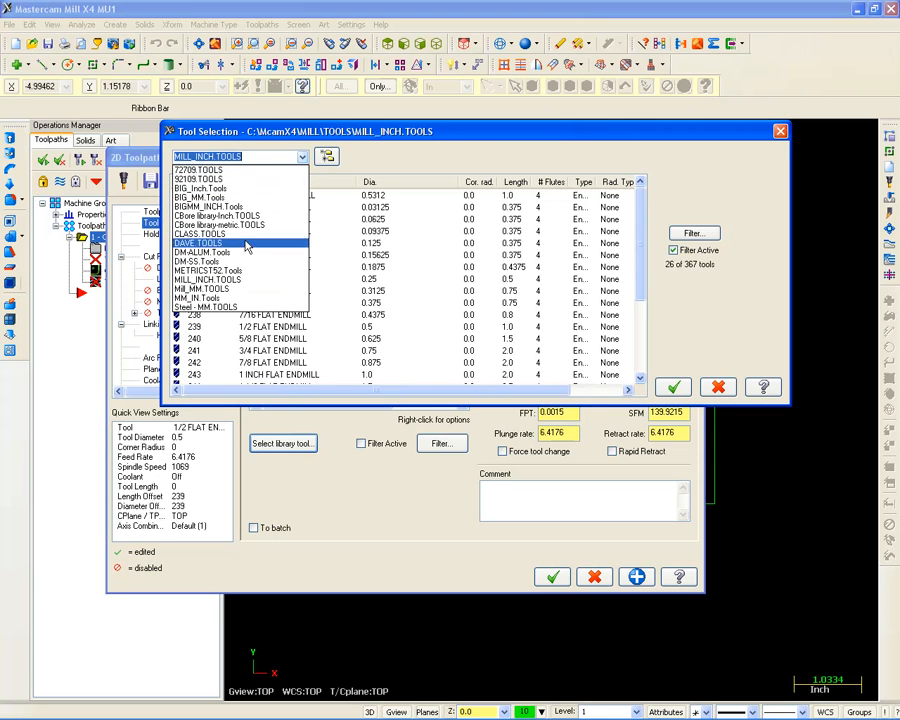
pyautogui.click(672, 387)
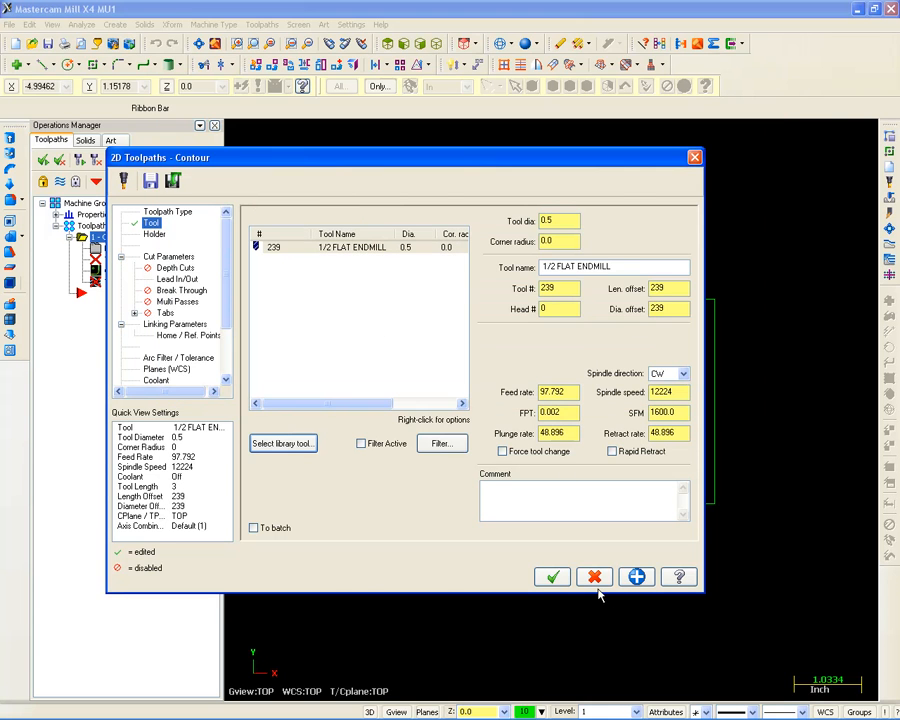
pyautogui.click(552, 576)
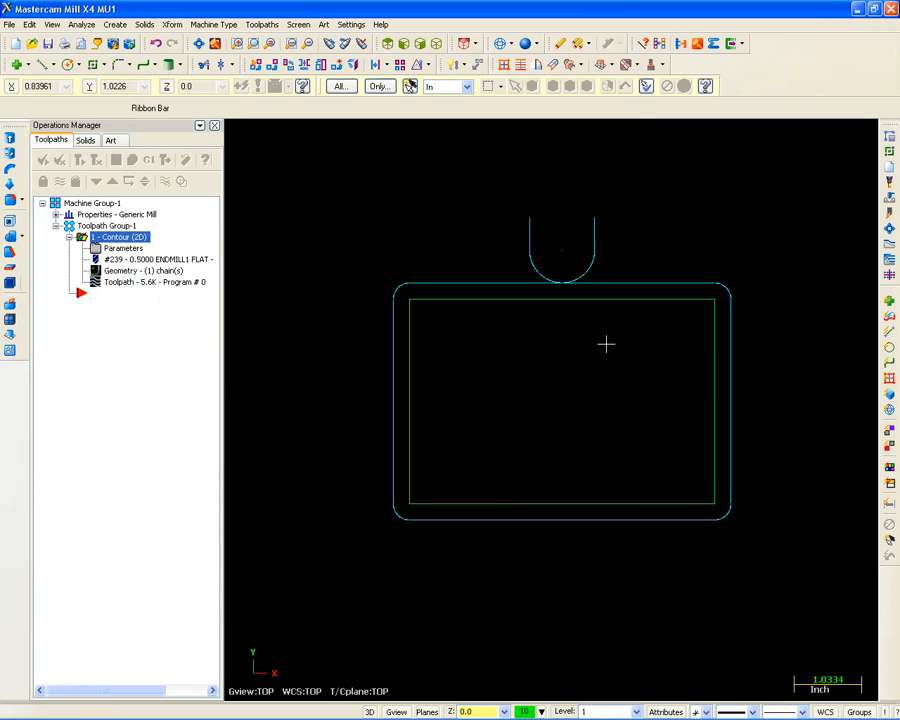